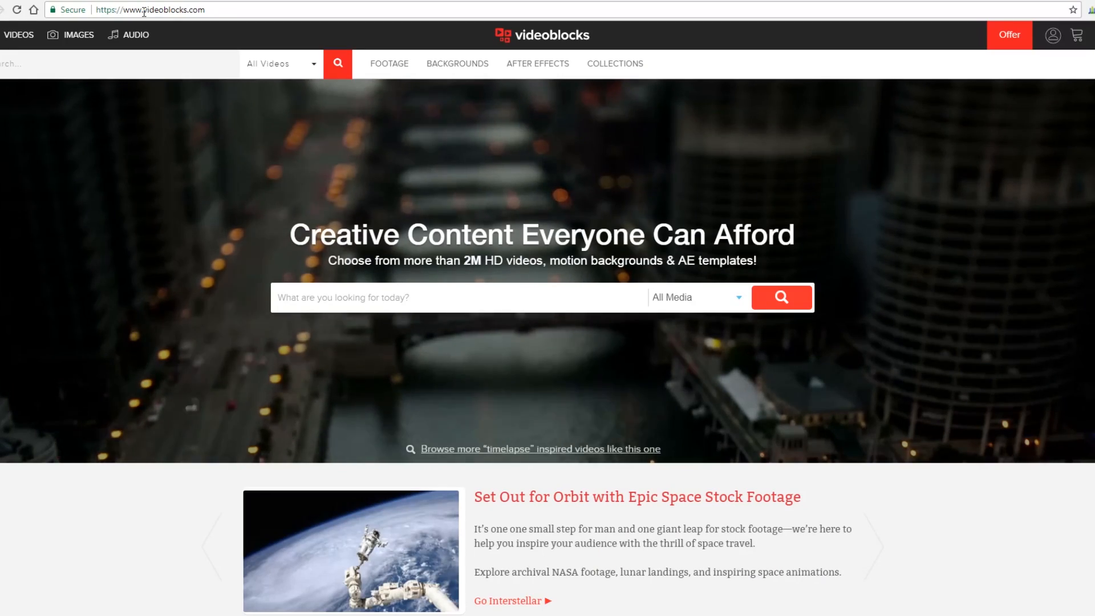
Browse VideoBlocks Collections and enter the Amazing Logo Reveals template set
{"action": "left_click", "coordinate": [615, 64]}
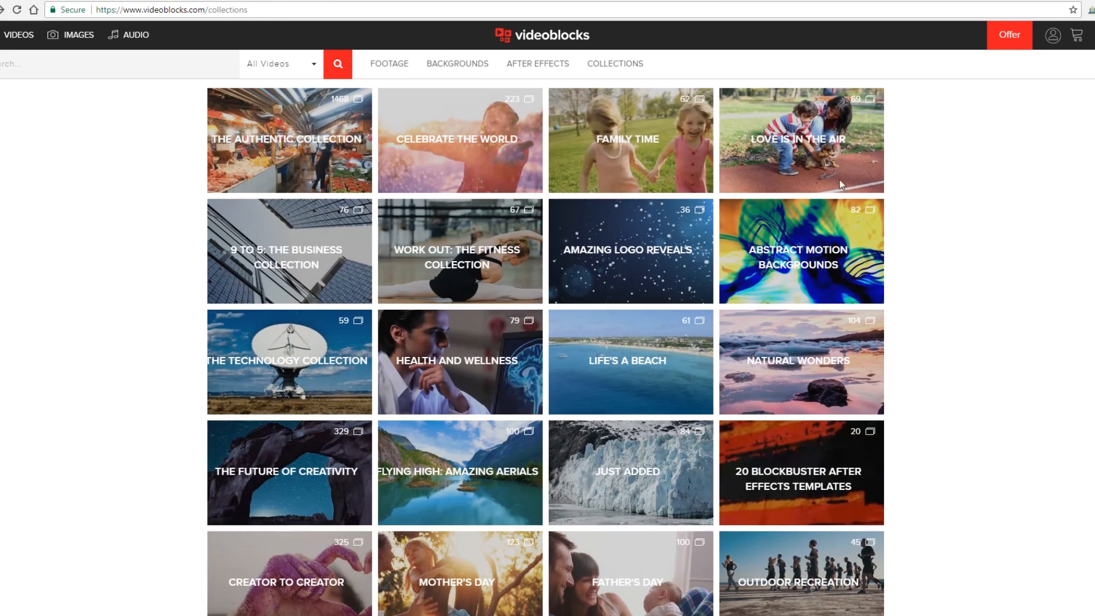
{"action": "left_click", "coordinate": [628, 251]}
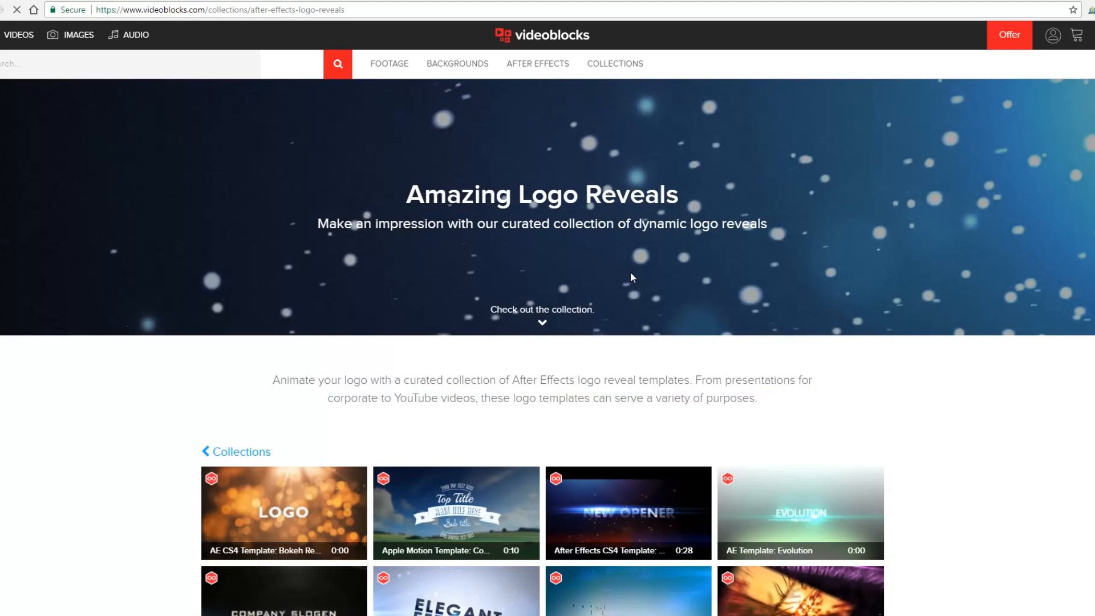
{"action": "left_click", "coordinate": [1008, 35]}
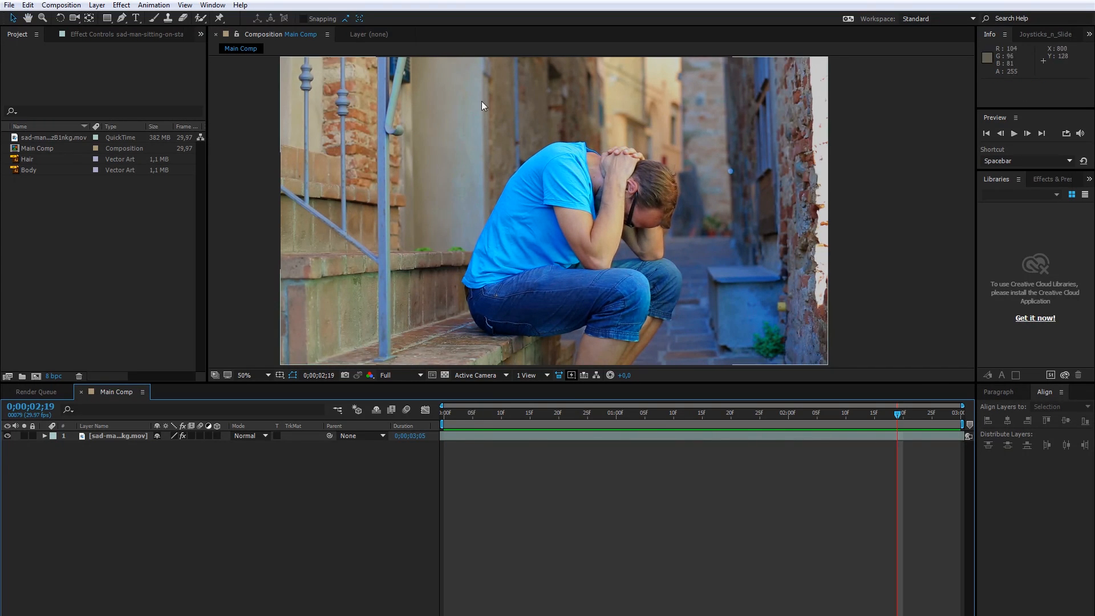
Place the Body and Hair artwork near the man's shoulder, with Hair parented to Body
{"action": "left_click", "coordinate": [450, 413]}
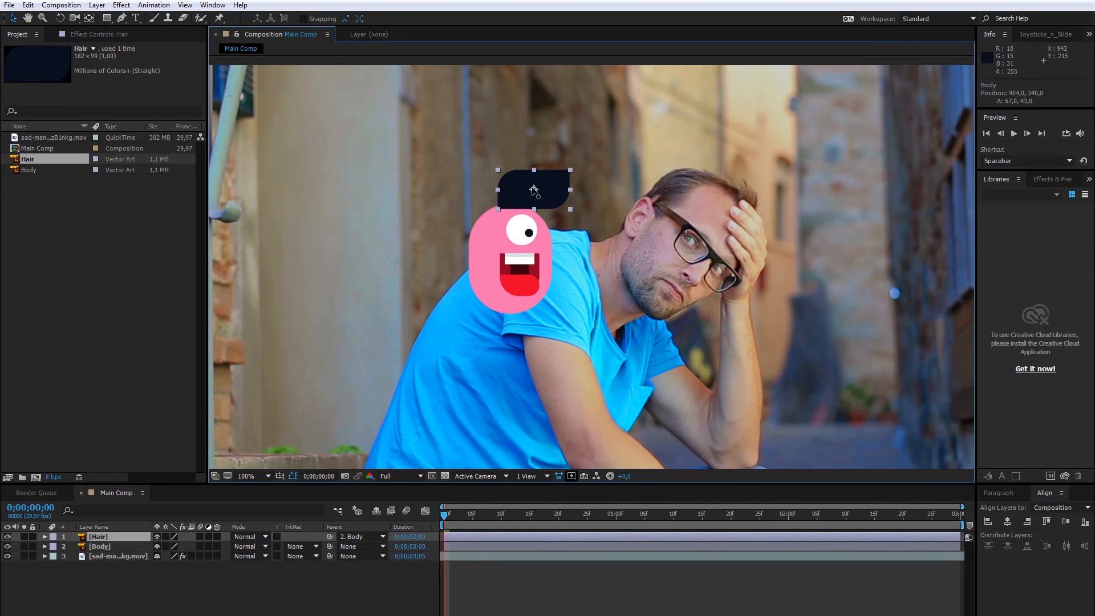
{"action": "mouse_move", "coordinate": [88, 18]}
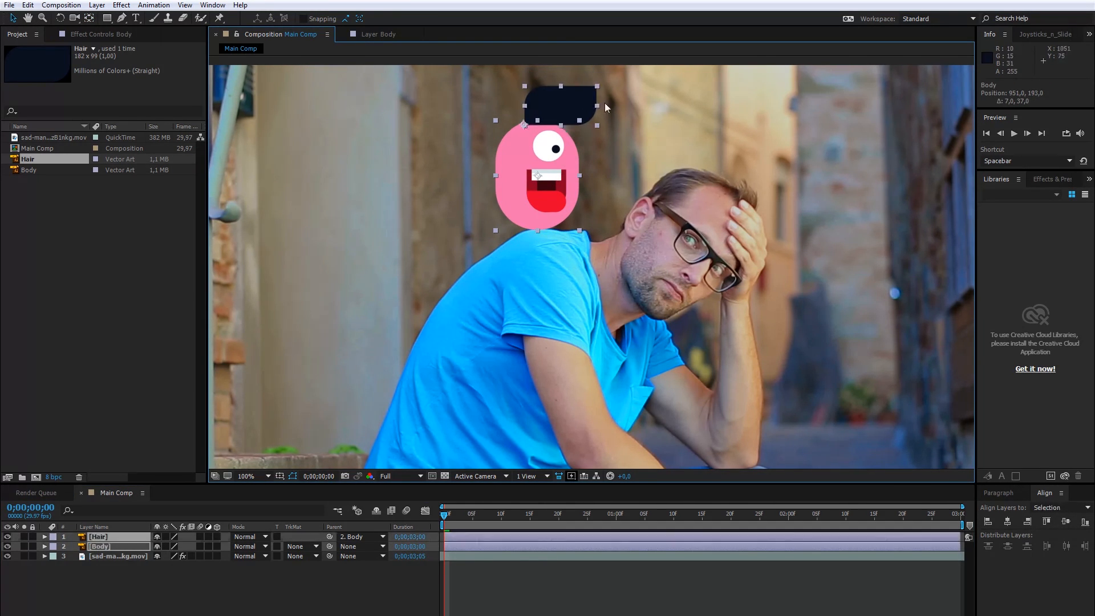
Keyframe the Body layer's Position so the character follows the man's movement
{"action": "left_click", "coordinate": [99, 536]}
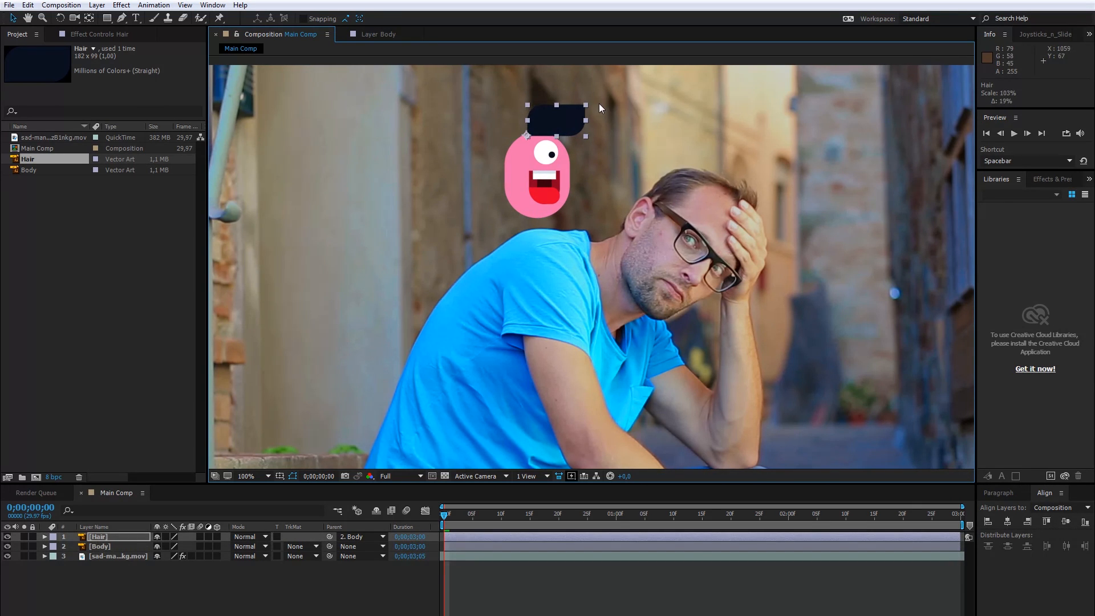
{"action": "left_click", "coordinate": [99, 546]}
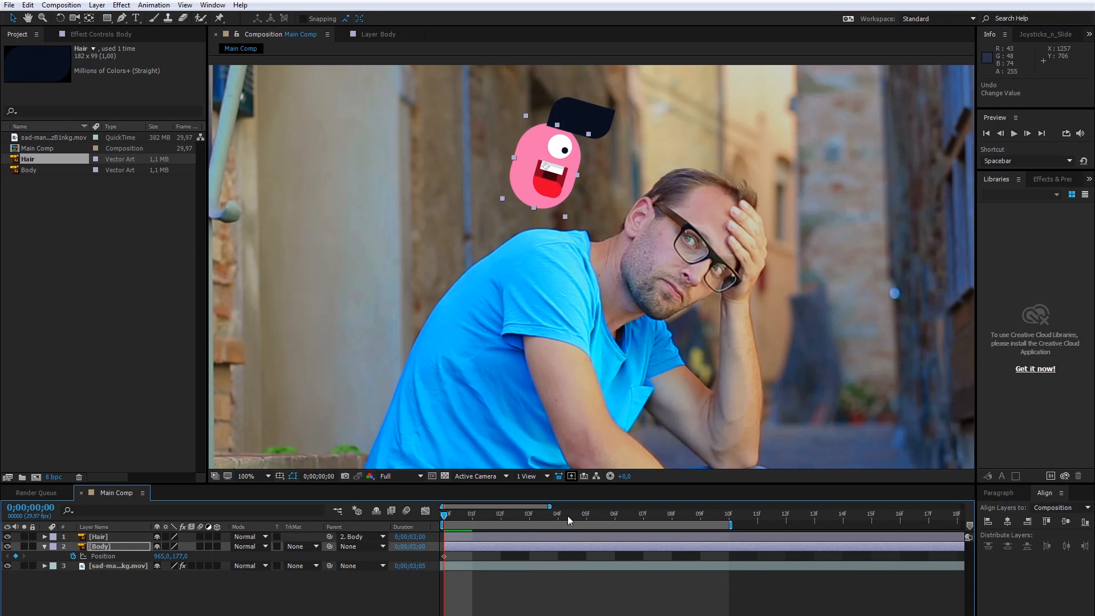
{"action": "left_click", "coordinate": [586, 514]}
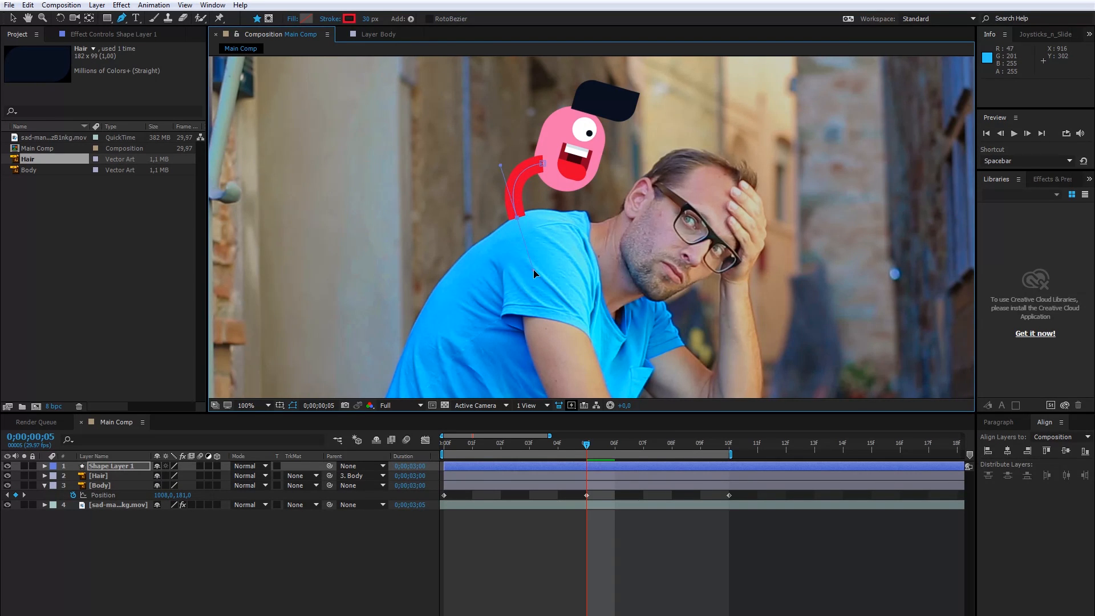
Colour the leg stroke pink in the colour picker
{"action": "left_click", "coordinate": [349, 19]}
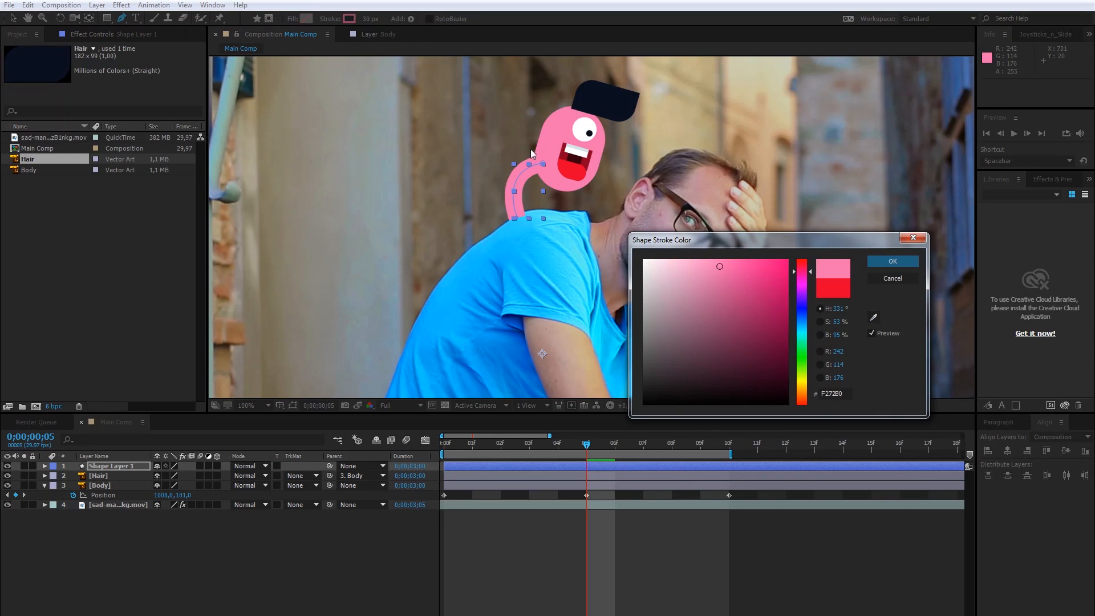
{"action": "left_click", "coordinate": [891, 260]}
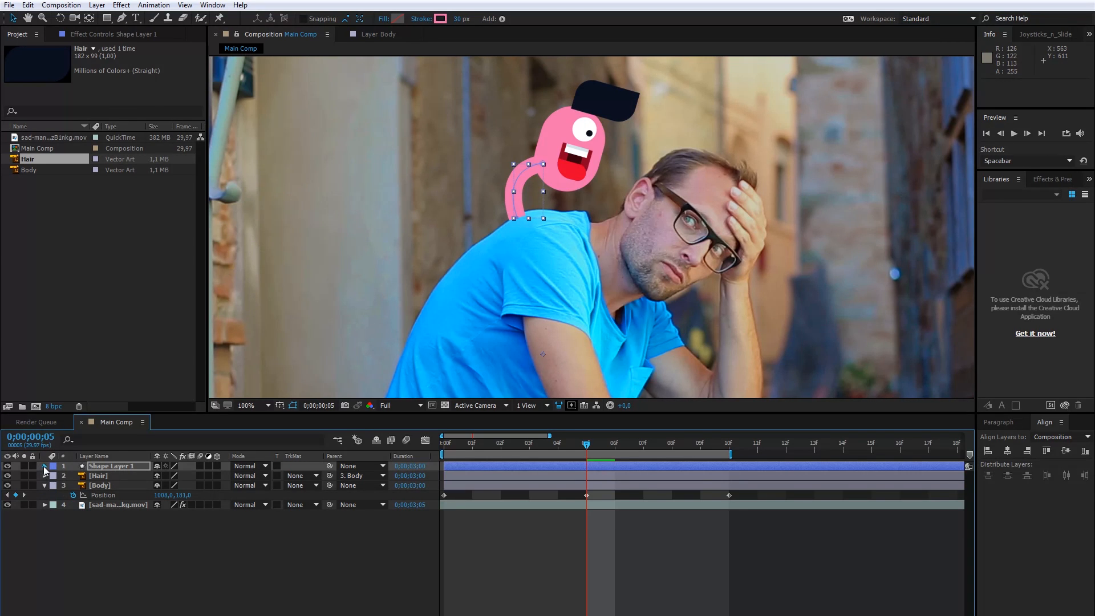
Set Stroke 1's Line Cap to Round Cap so the leg's ends are rounded
{"action": "left_click", "coordinate": [45, 466]}
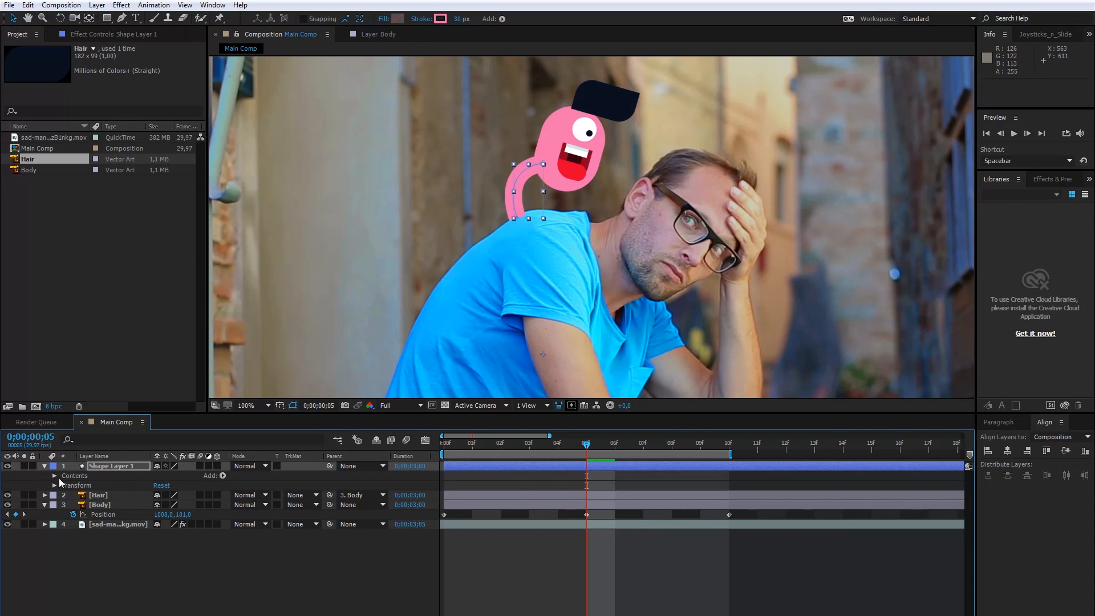
{"action": "left_click", "coordinate": [53, 476]}
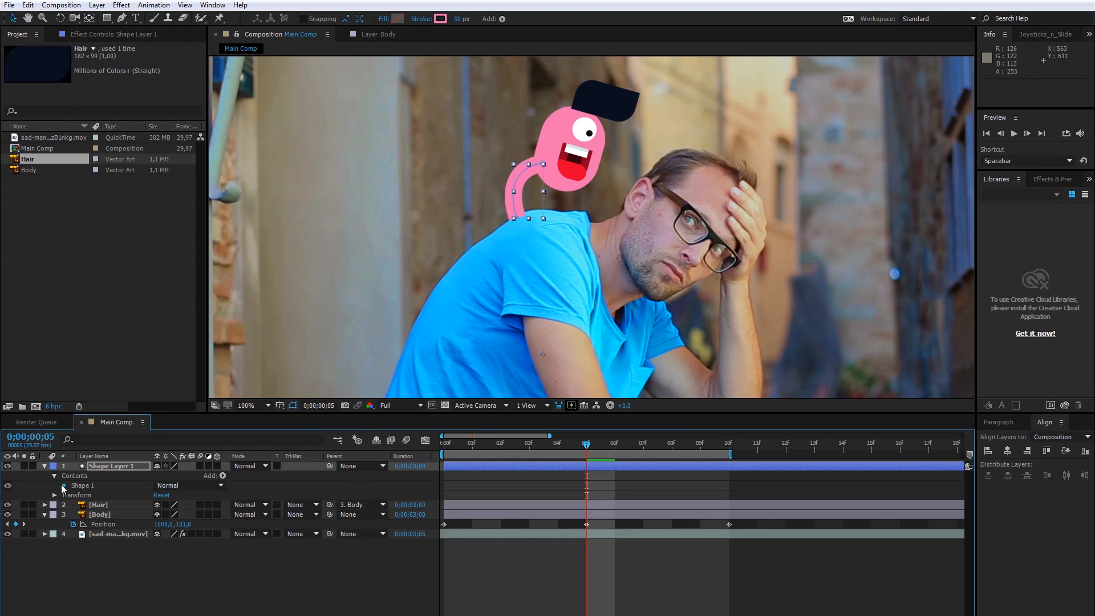
{"action": "left_click", "coordinate": [55, 486]}
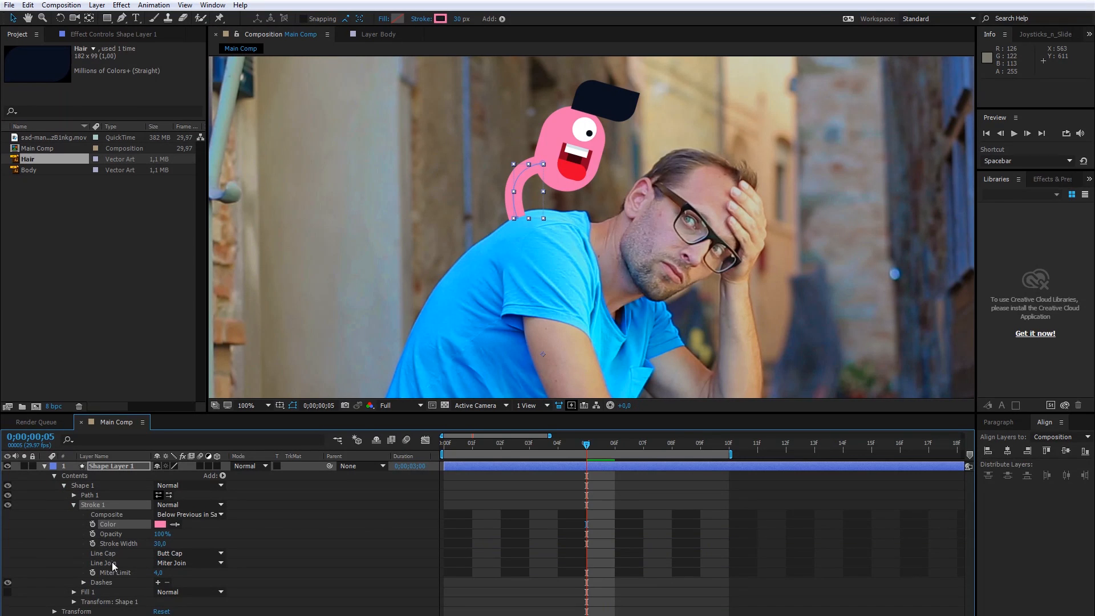
{"action": "left_click", "coordinate": [189, 553]}
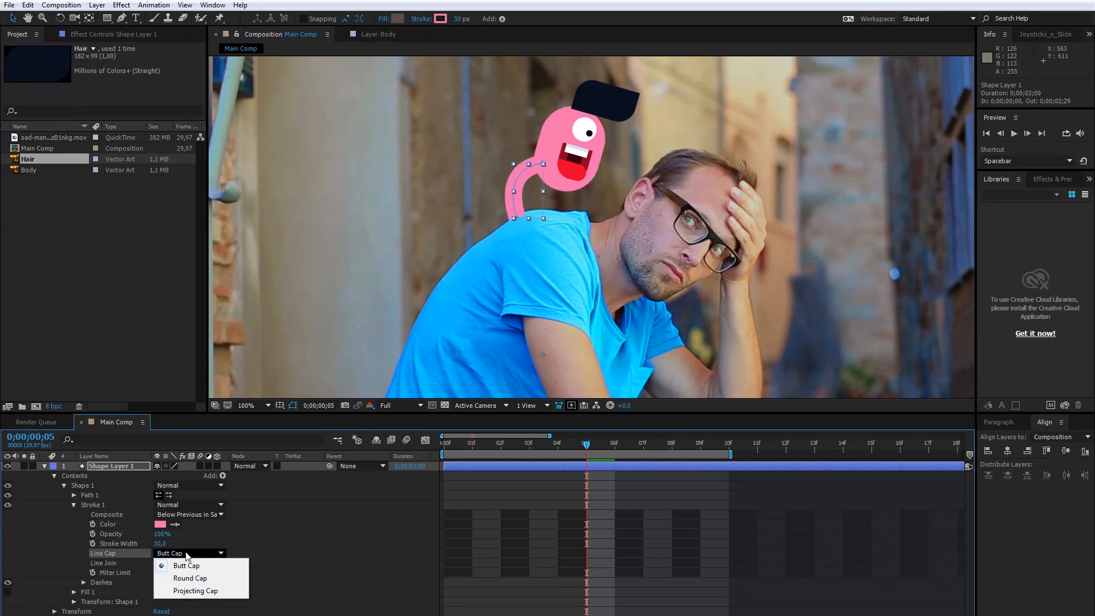
{"action": "left_click", "coordinate": [191, 577]}
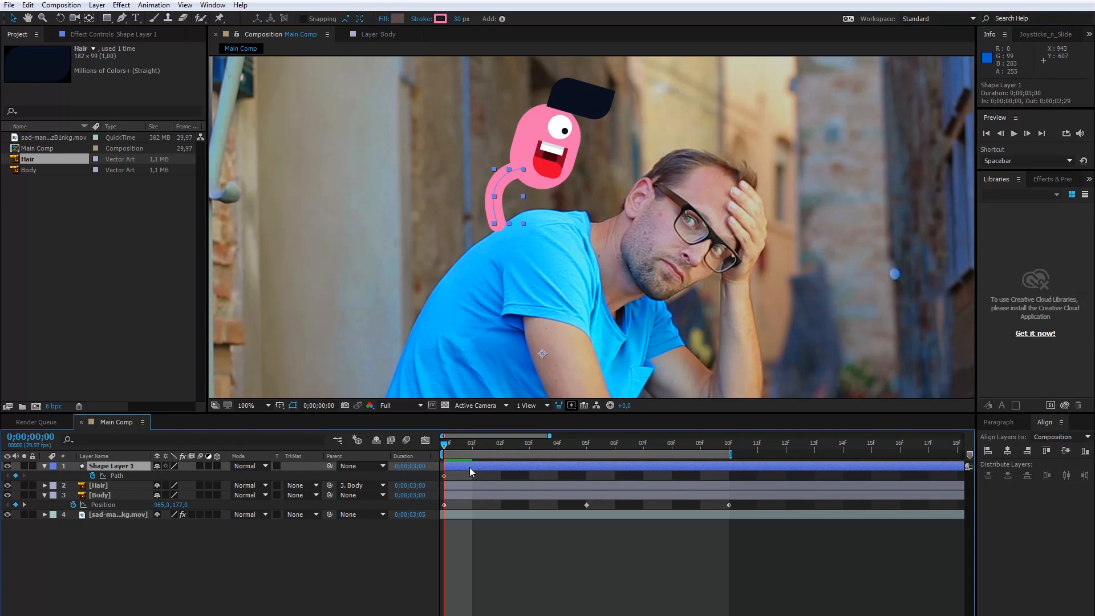
Duplicate the leg shape layer and reshape its path into another limb
{"action": "key", "text": "ctrl+v"}
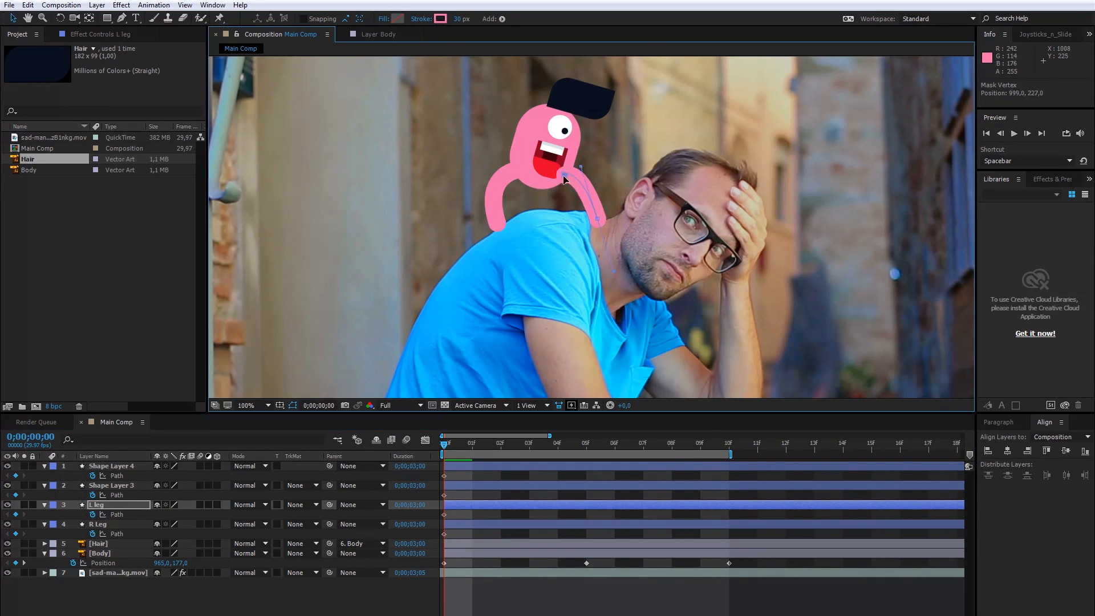
{"action": "left_click", "coordinate": [98, 524]}
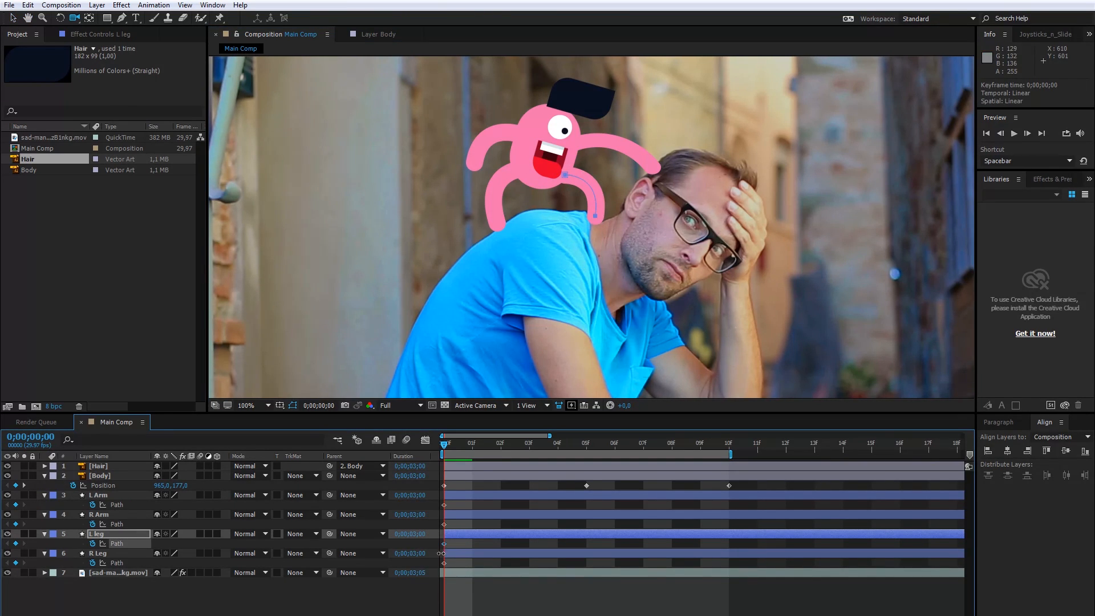
Parent the limb layers to Body and move to frame 5
{"action": "left_click", "coordinate": [98, 494]}
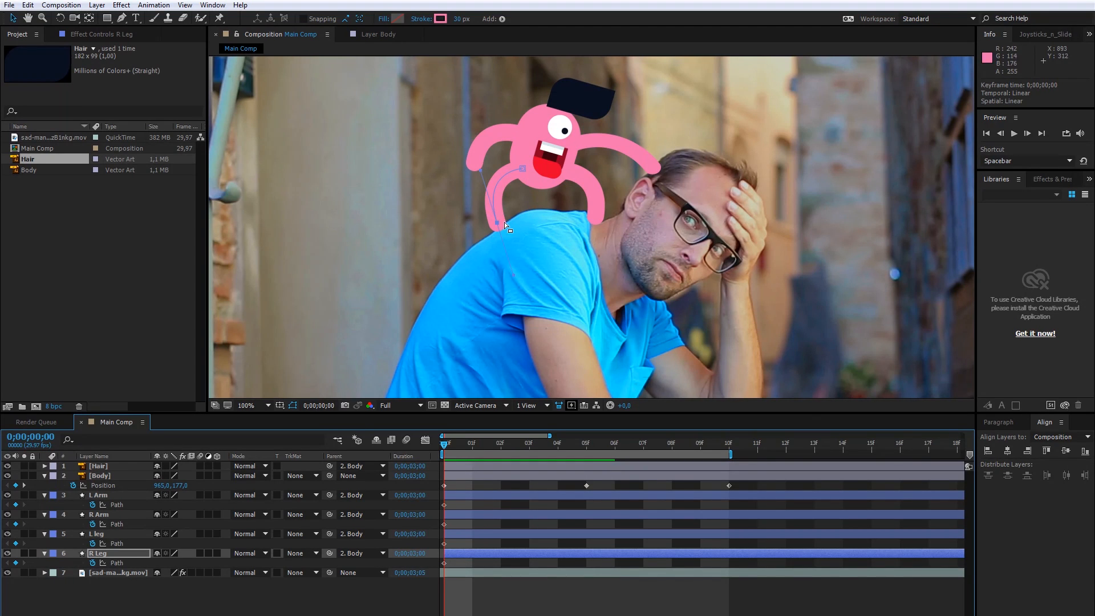
{"action": "left_click", "coordinate": [585, 443]}
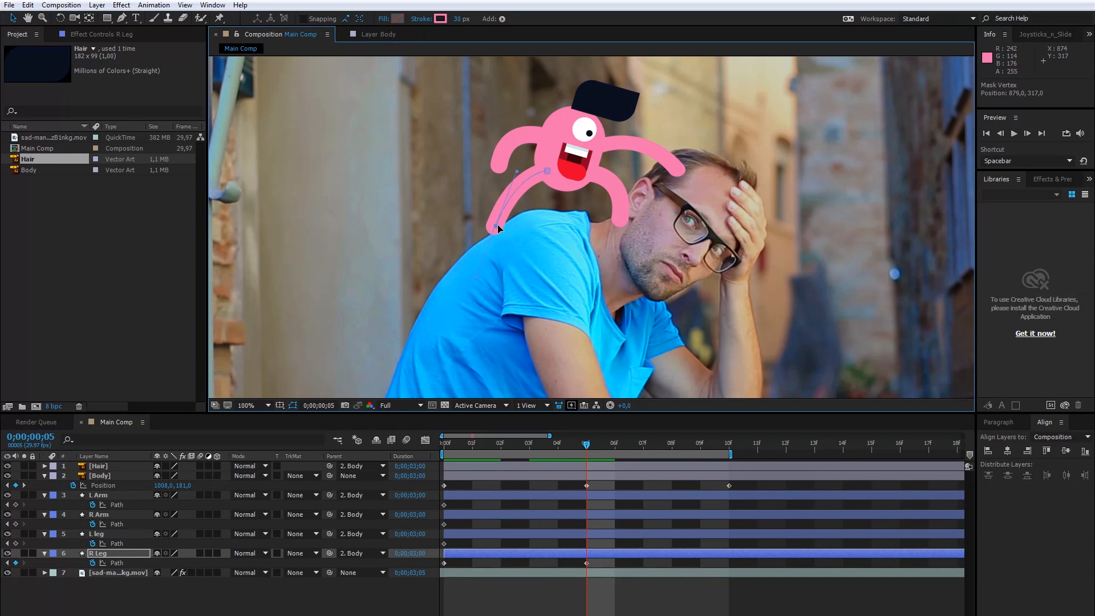
Repose the right and left leg paths at frame 5 as new path keyframes
{"action": "left_click", "coordinate": [443, 442]}
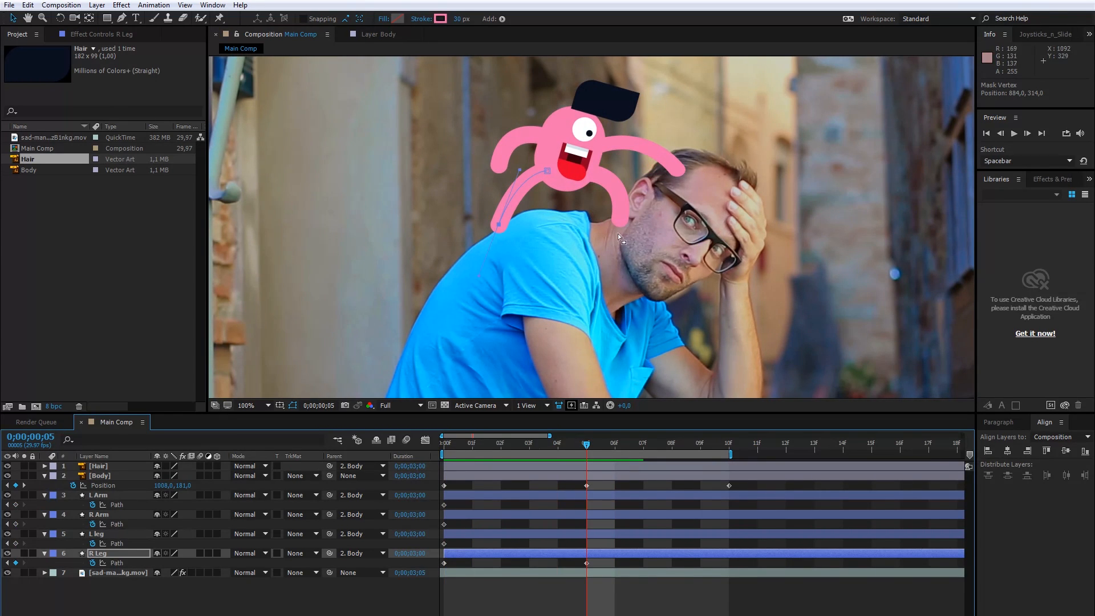
{"action": "left_click", "coordinate": [95, 534]}
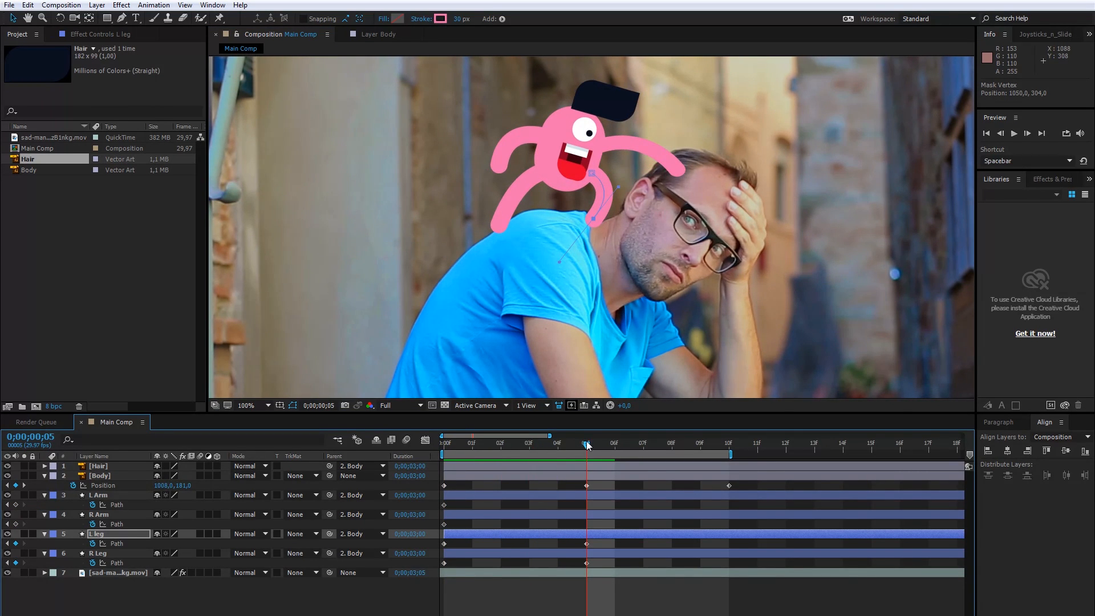
{"action": "left_click", "coordinate": [99, 515]}
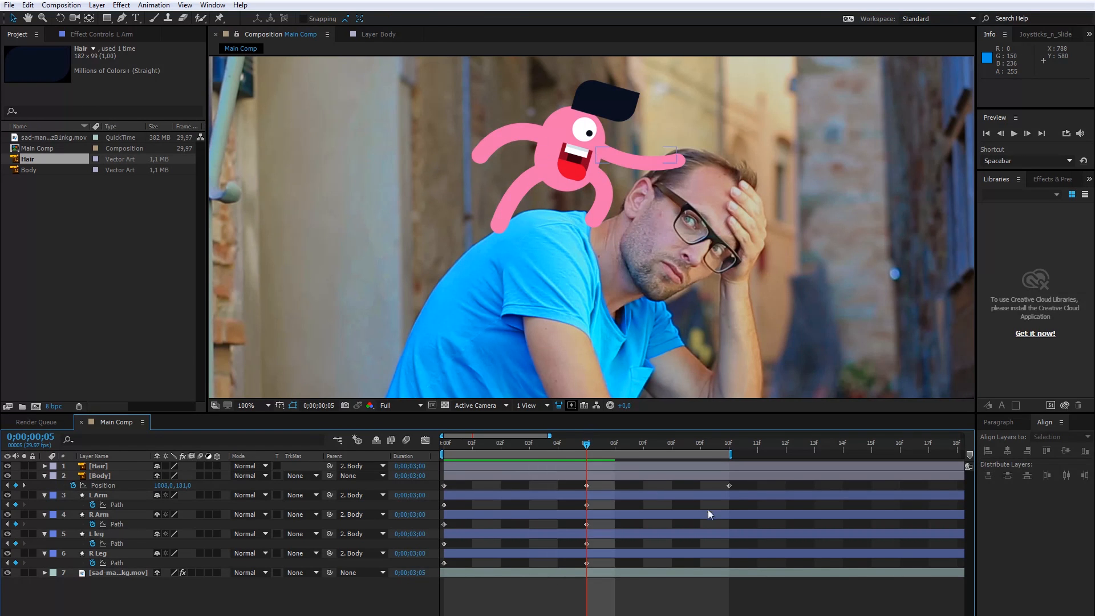
Paste each limb's starting path keyframe at frame 10 to close the loop, then return to frame 0
{"action": "left_click", "coordinate": [729, 442]}
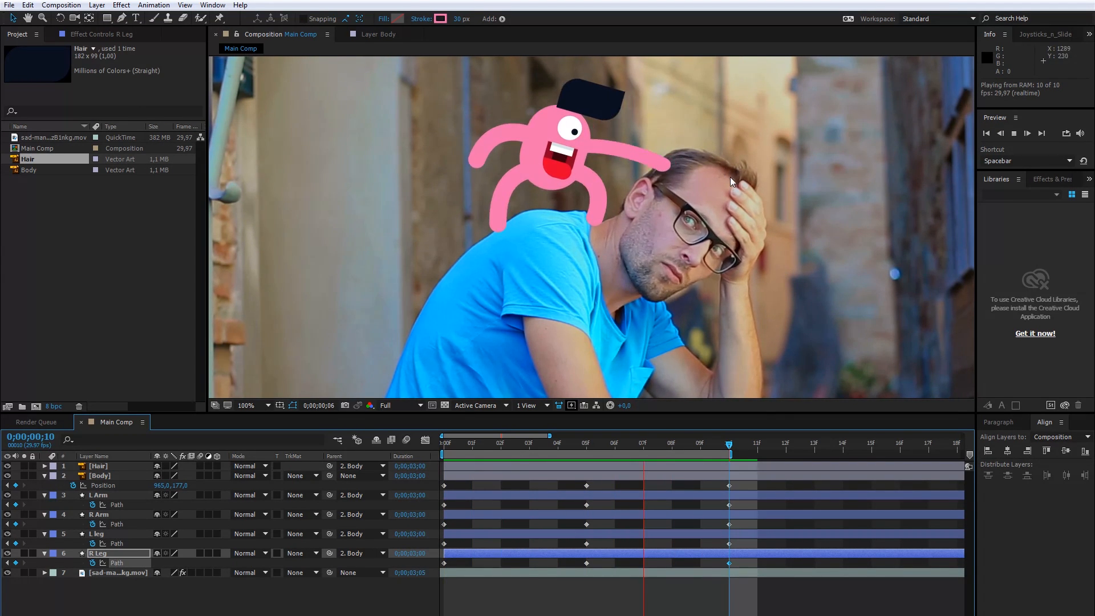
{"action": "left_click", "coordinate": [443, 443]}
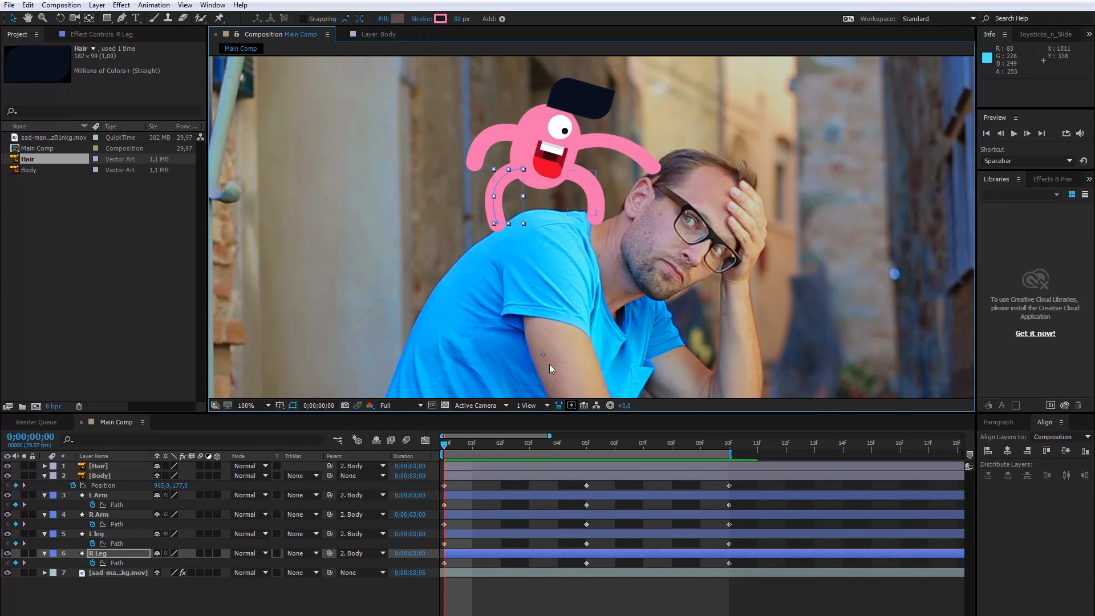
Keyframe the Hair layer's Rotation to swing back and forth, and preview it
{"action": "left_click", "coordinate": [44, 466]}
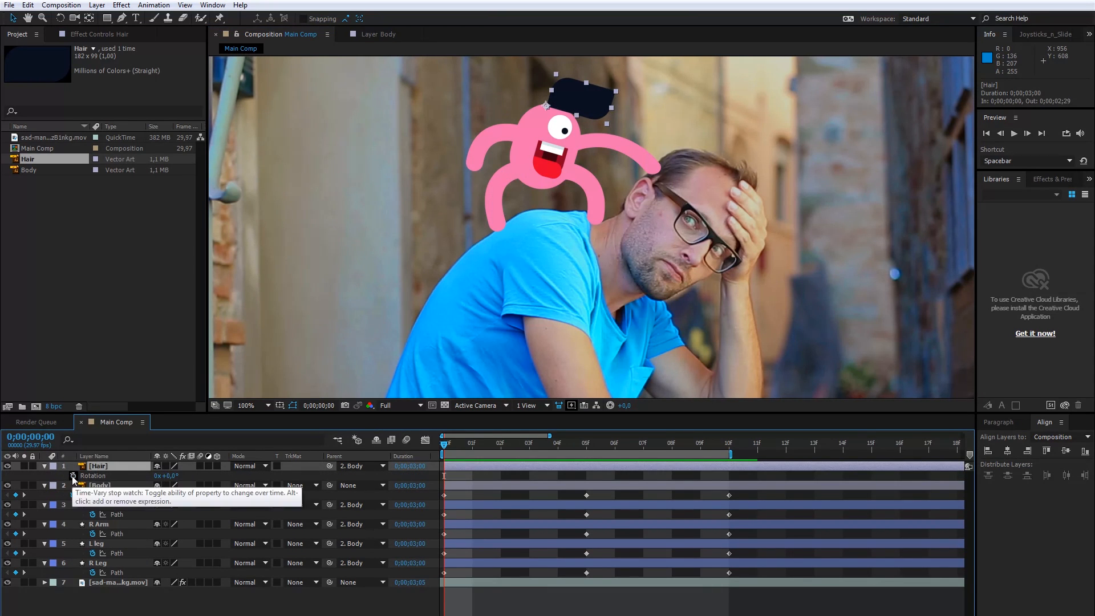
{"action": "left_click", "coordinate": [729, 444]}
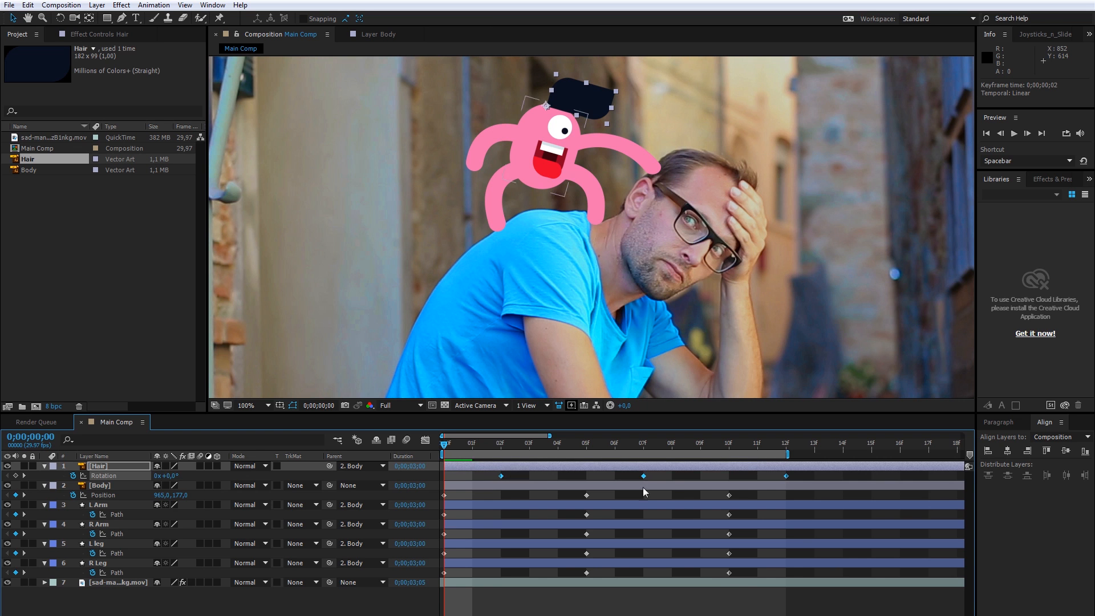
{"action": "key", "text": "space"}
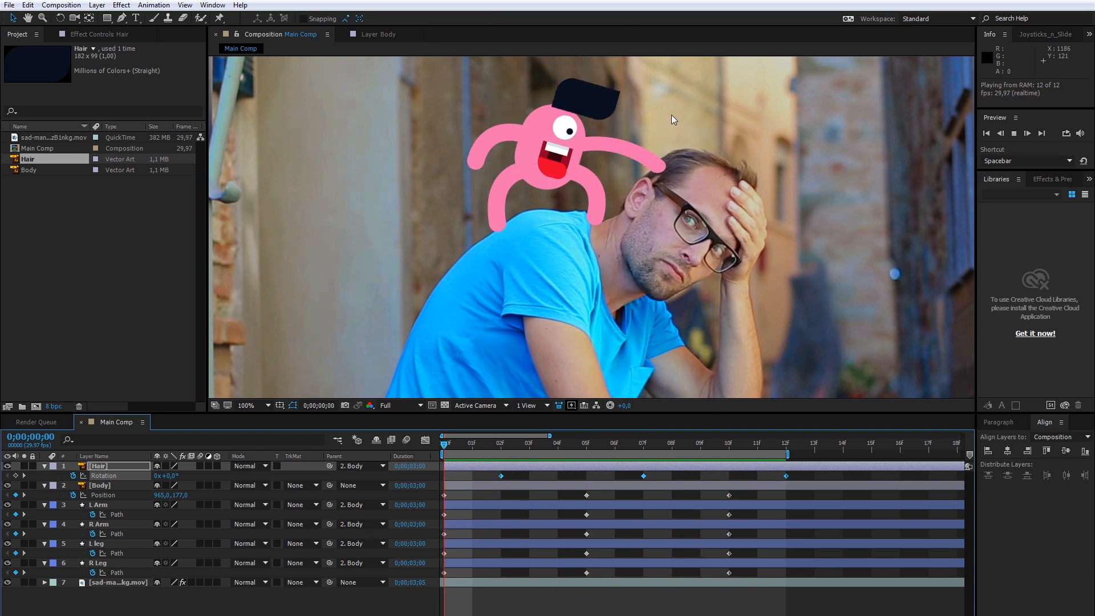
{"action": "left_click", "coordinate": [119, 19]}
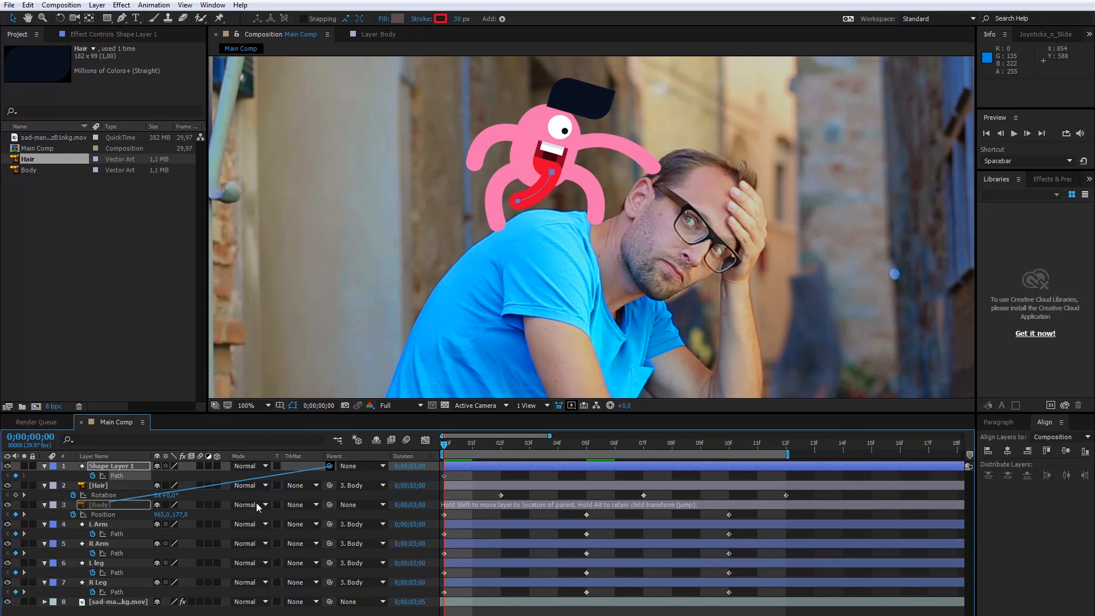
Parent the tongue shape layer to Body and keyframe its Path wiggling across the timeline
{"action": "left_click", "coordinate": [500, 444]}
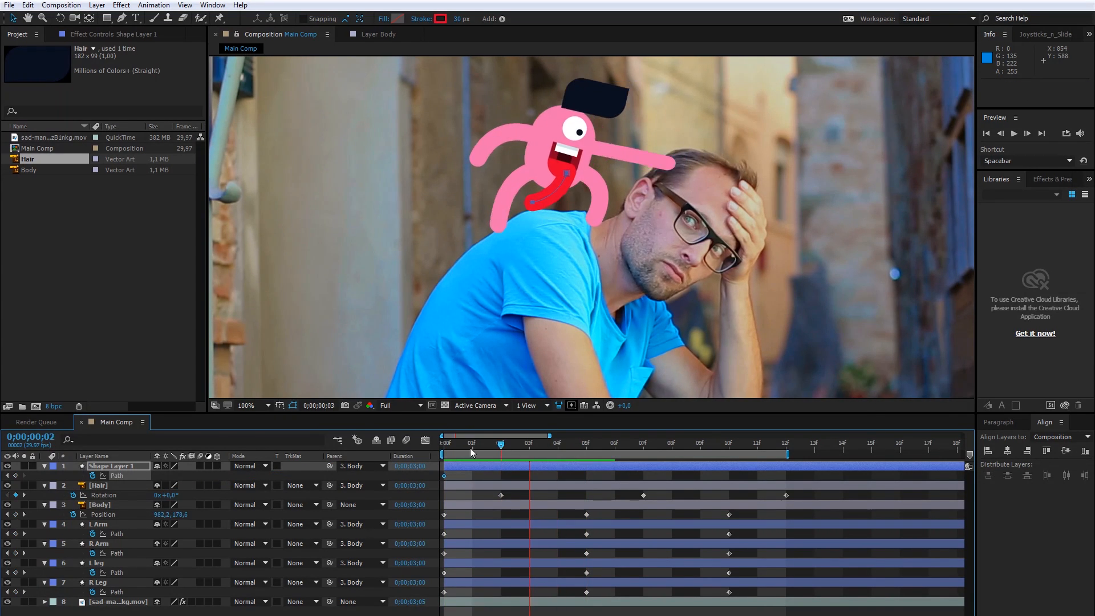
{"action": "left_click", "coordinate": [586, 444]}
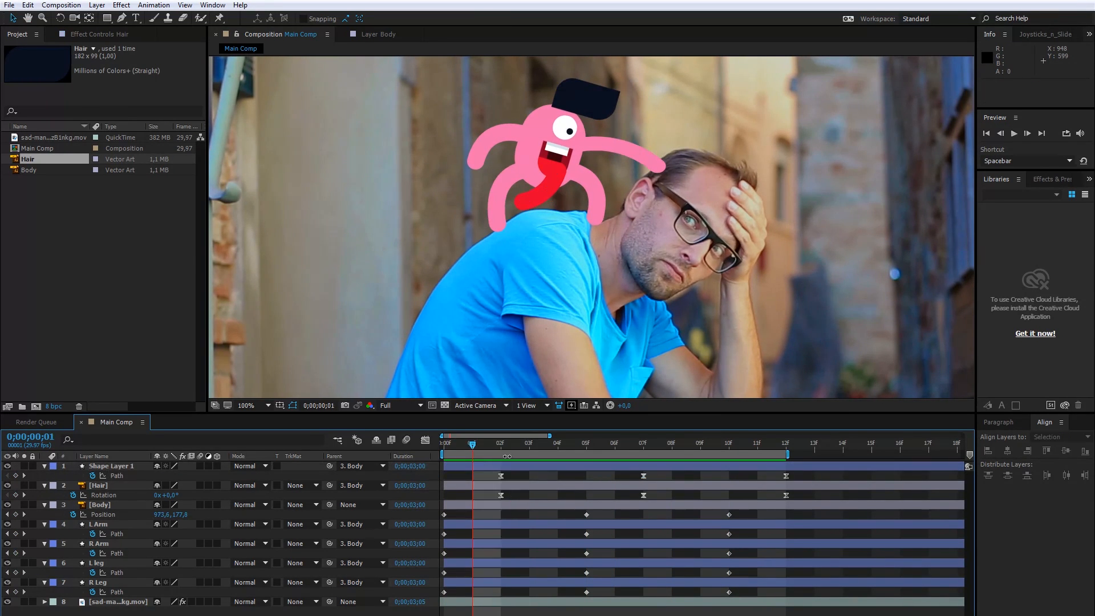
{"action": "left_click", "coordinate": [112, 466]}
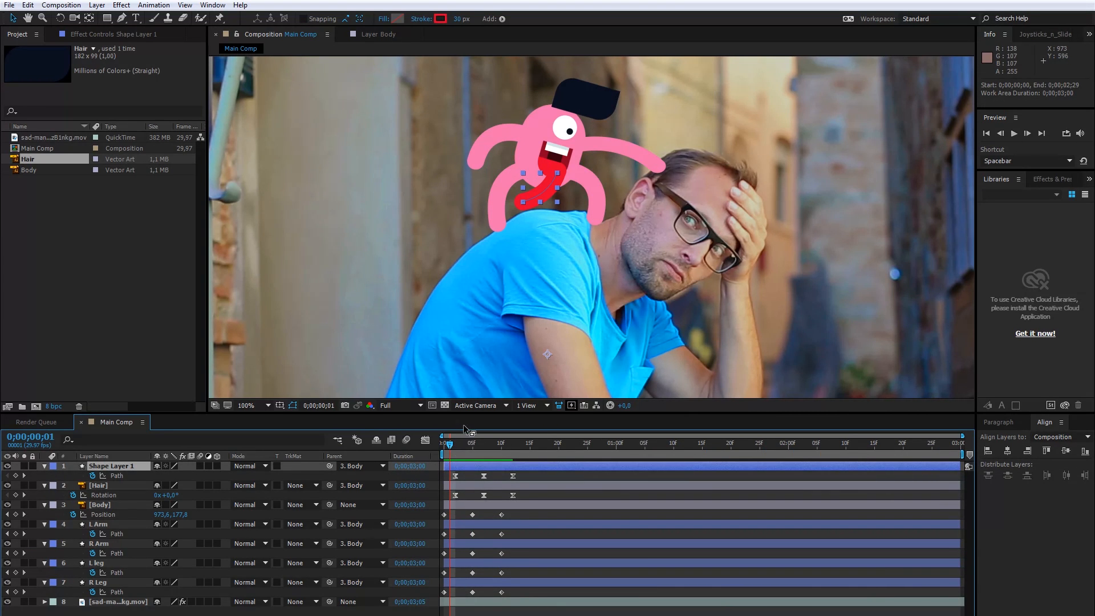
{"action": "left_click", "coordinate": [793, 444]}
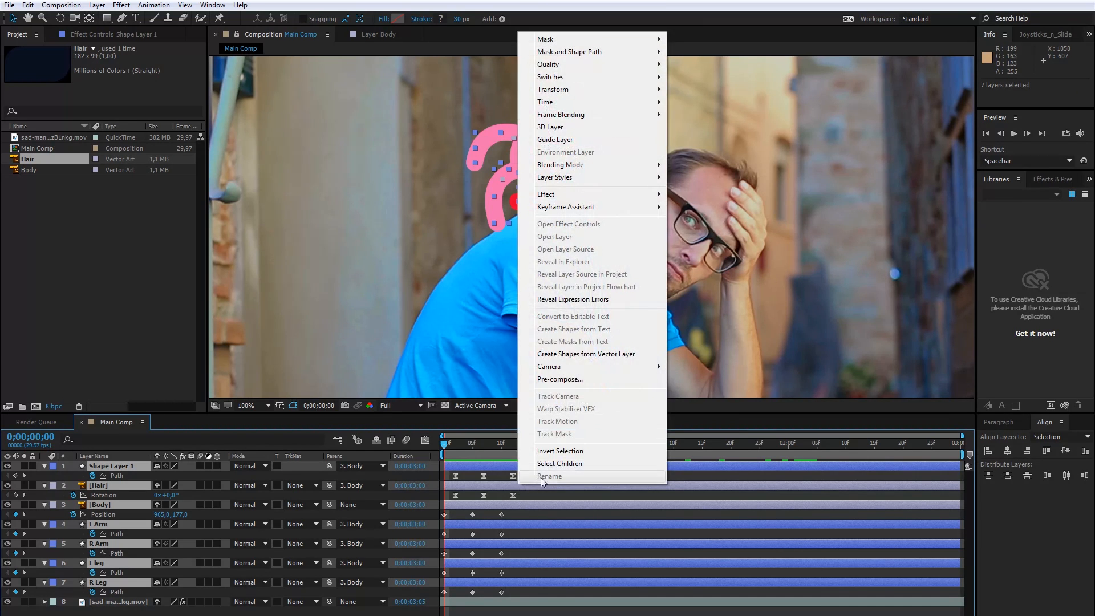
Pre-compose the seven character layers into Comp 1 inside Main Comp
{"action": "left_click", "coordinate": [559, 379]}
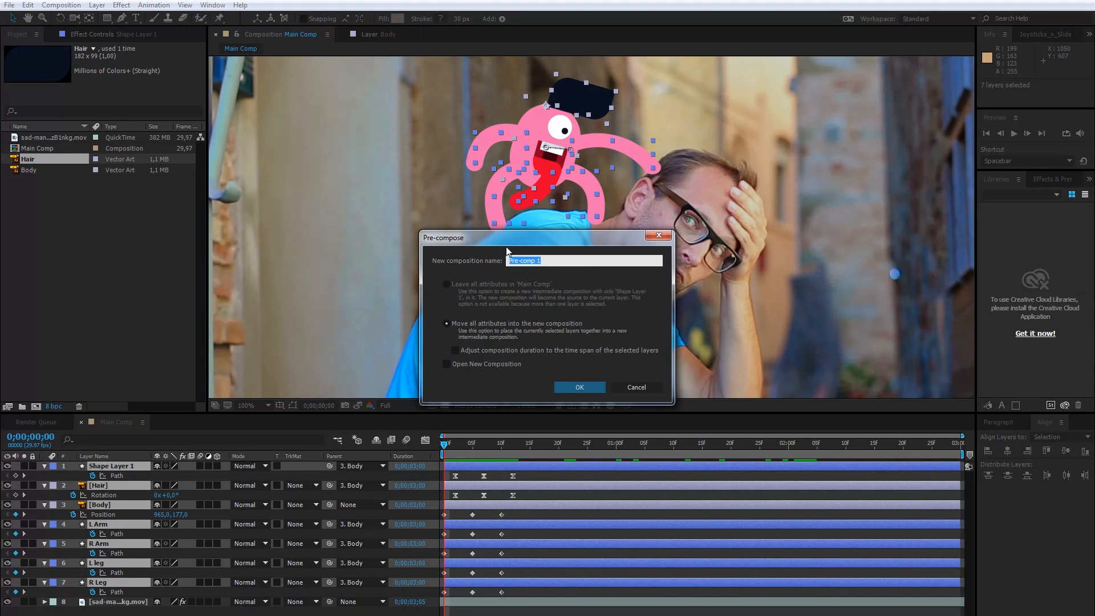
{"action": "left_click", "coordinate": [578, 387]}
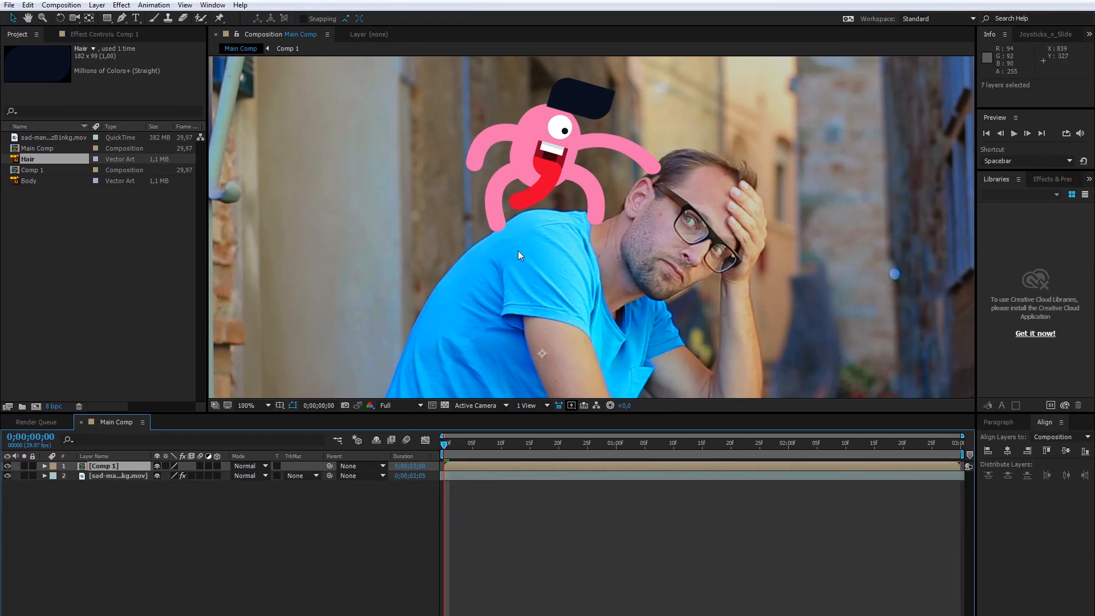
Split the character layer at frame 12 via Edit > Split Layer
{"action": "left_click", "coordinate": [785, 443]}
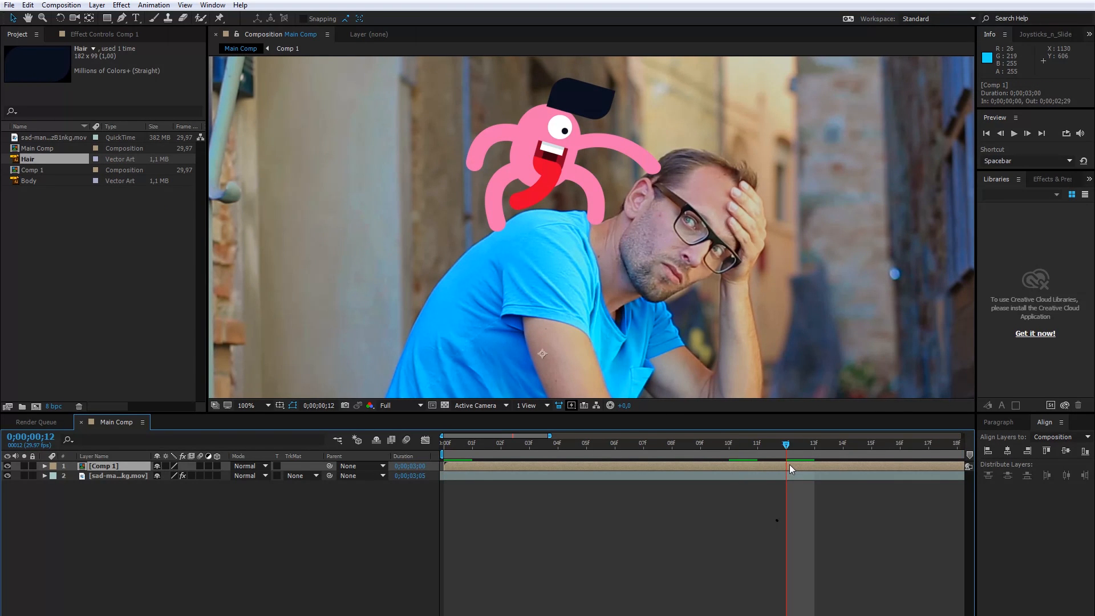
{"action": "mouse_move", "coordinate": [783, 478]}
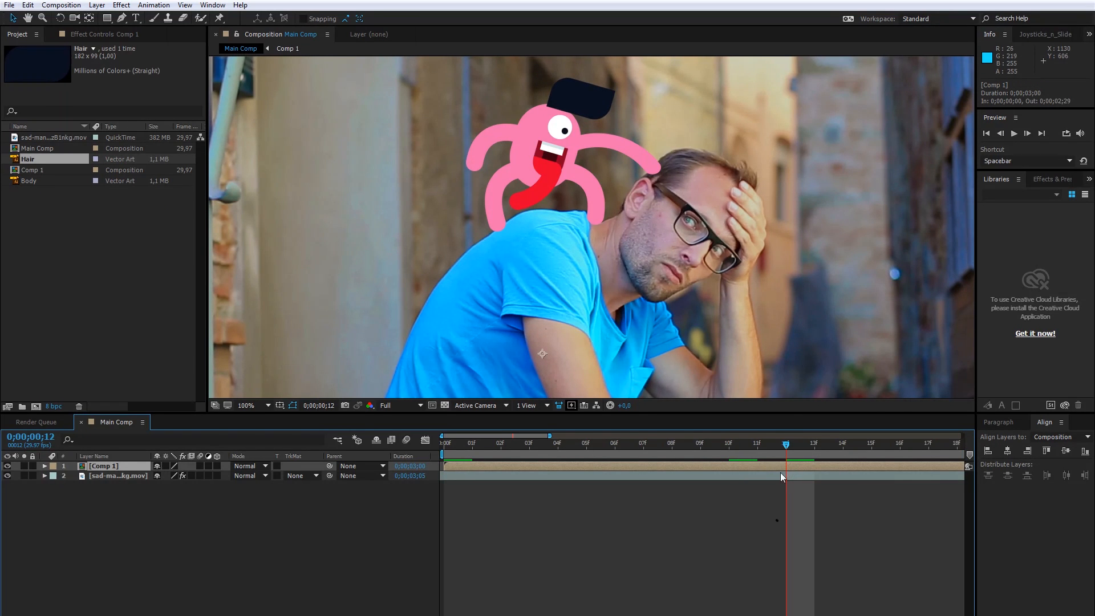
{"action": "left_click", "coordinate": [28, 4]}
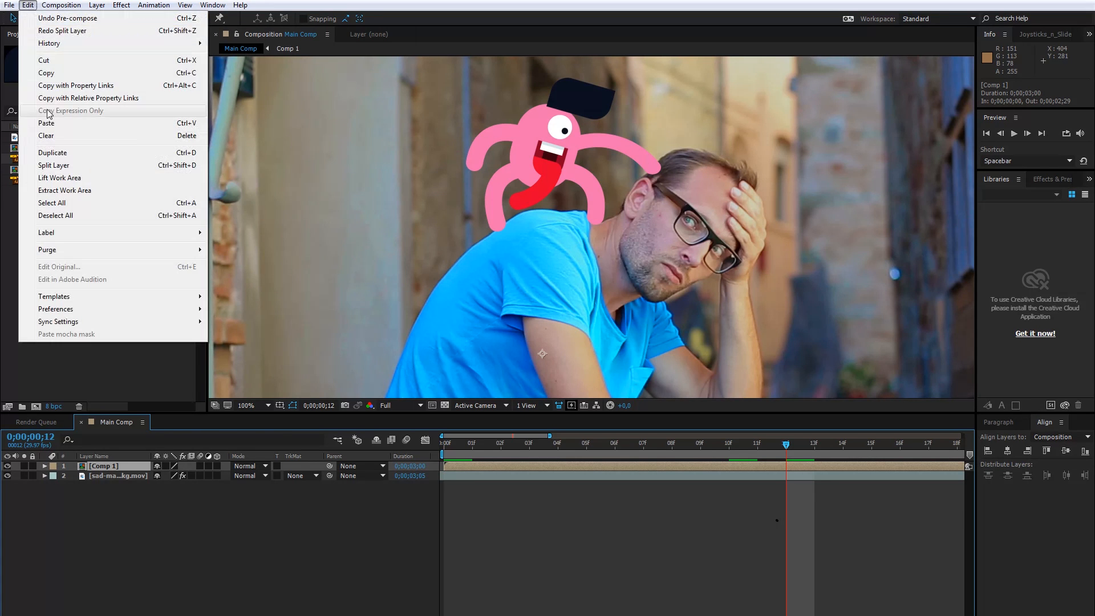
{"action": "mouse_move", "coordinate": [175, 170]}
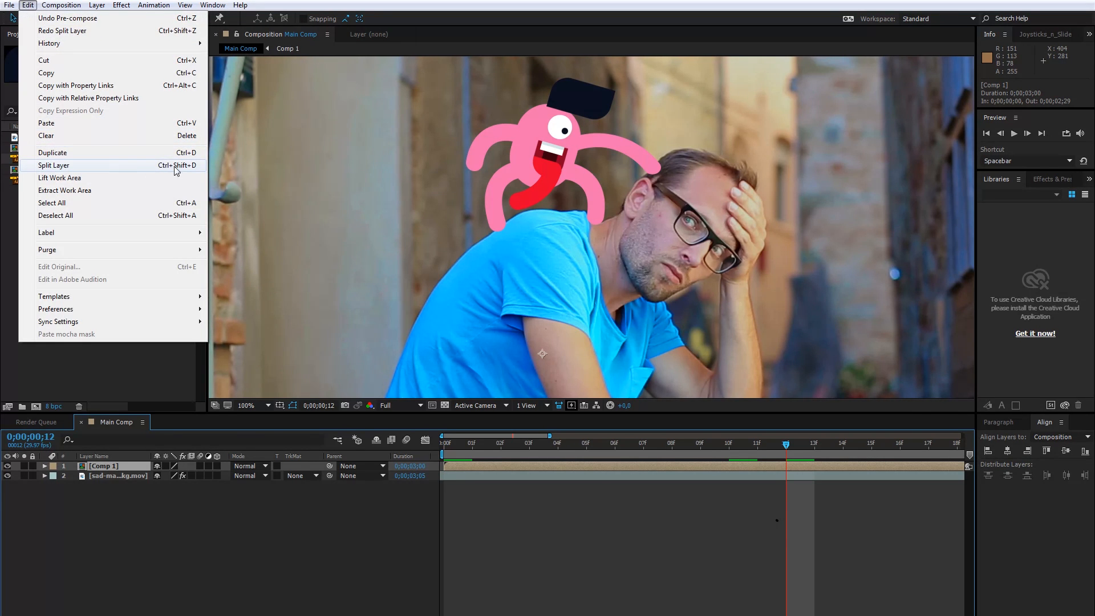
{"action": "left_click", "coordinate": [54, 165]}
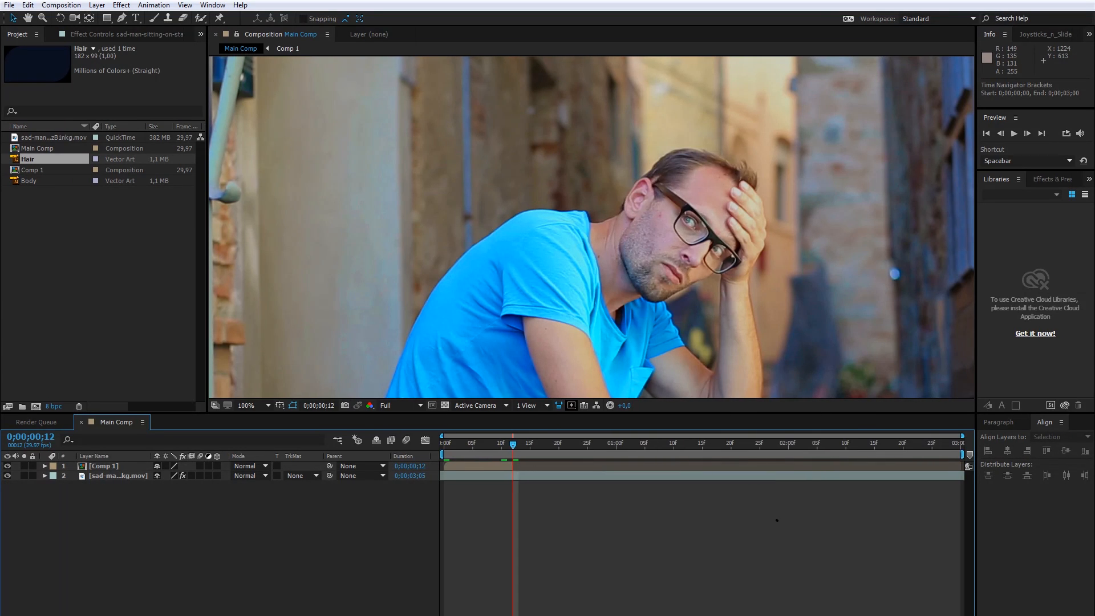
Duplicate the trimmed 12-frame character layer into stacked copies
{"action": "left_click", "coordinate": [105, 465]}
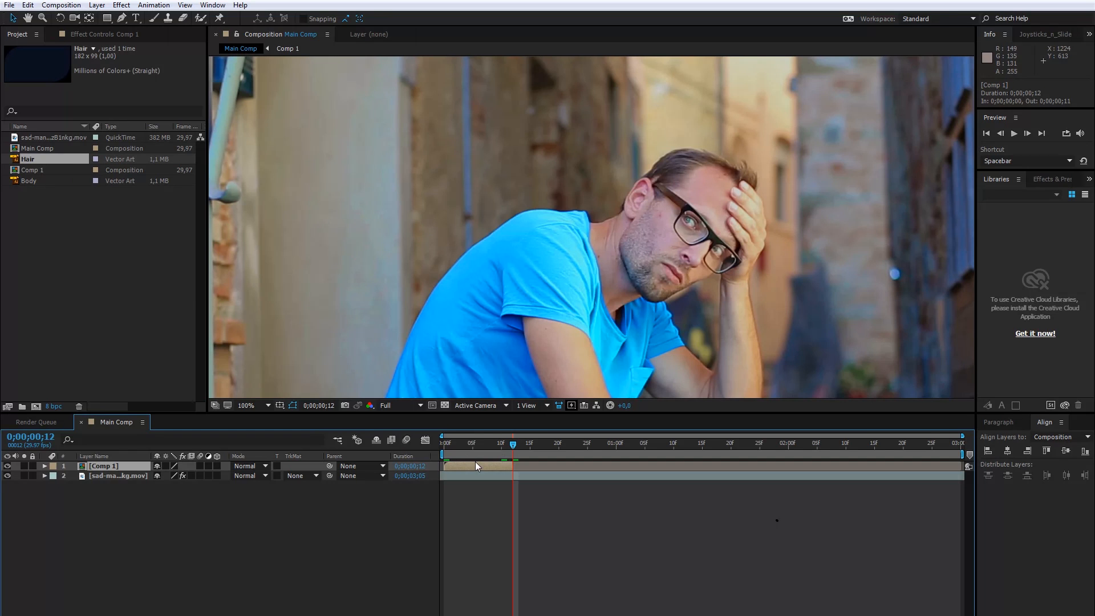
{"action": "key", "text": "ctrl+v"}
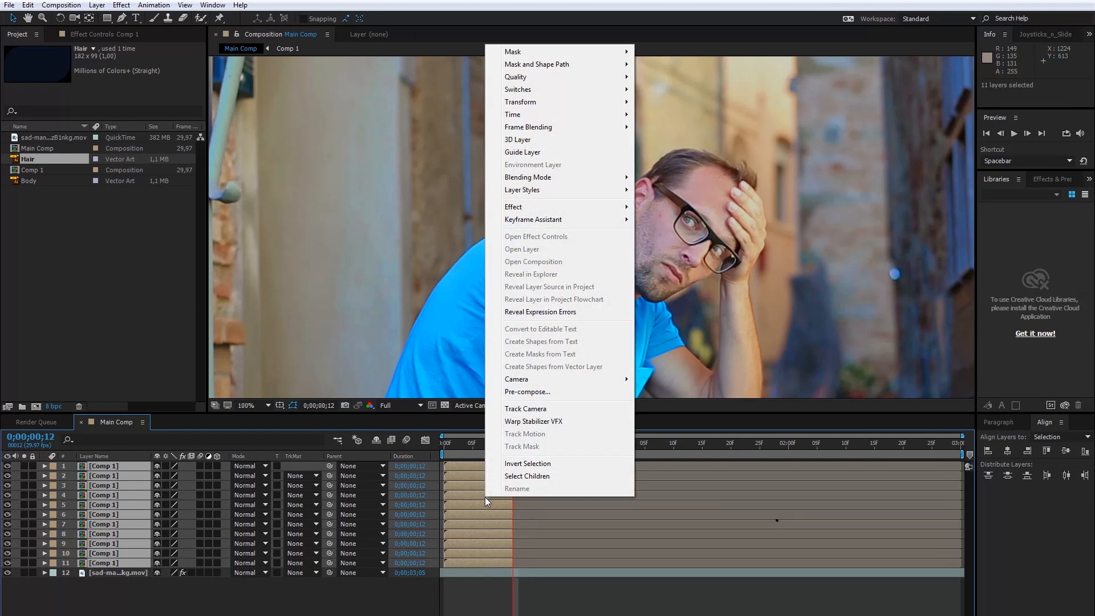
{"action": "mouse_move", "coordinate": [533, 219]}
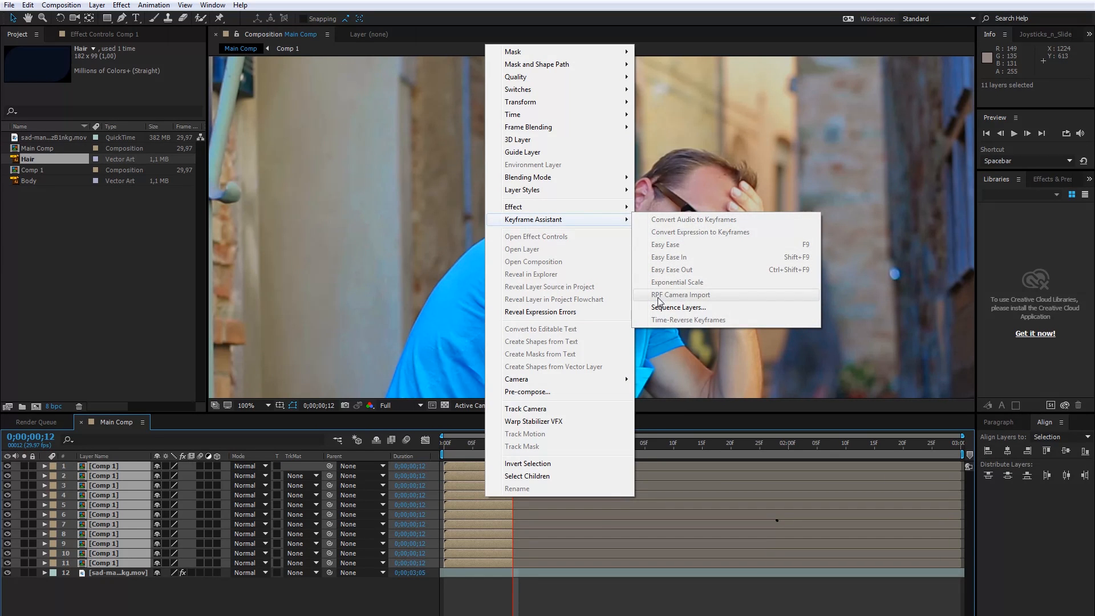
Sequence the eleven Comp 1 copies end to end and precompose them into Comp 2
{"action": "left_click", "coordinate": [678, 307]}
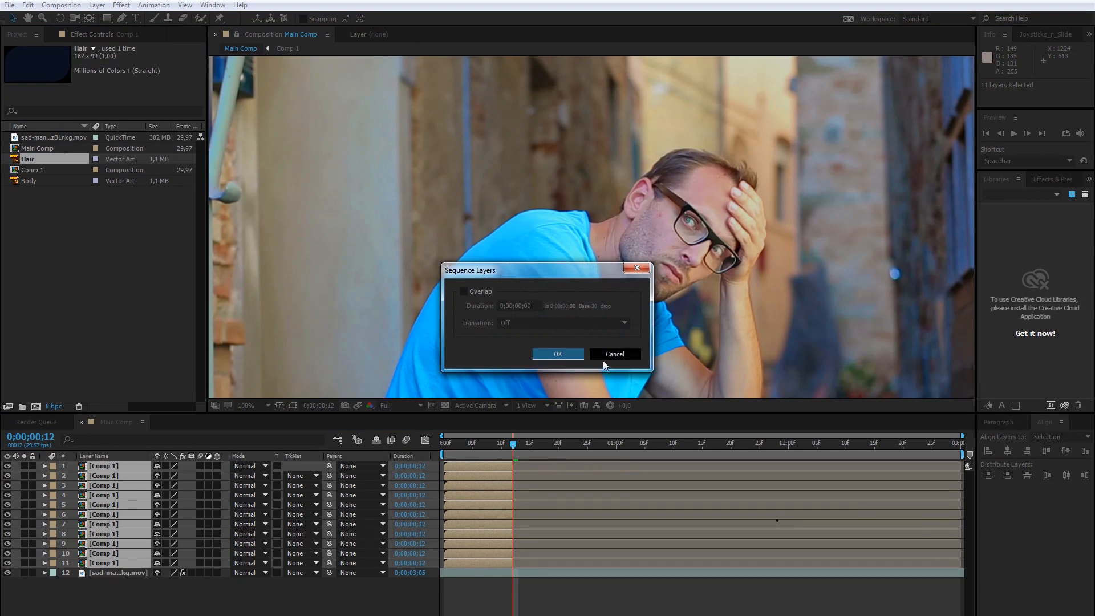
{"action": "left_click", "coordinate": [558, 354]}
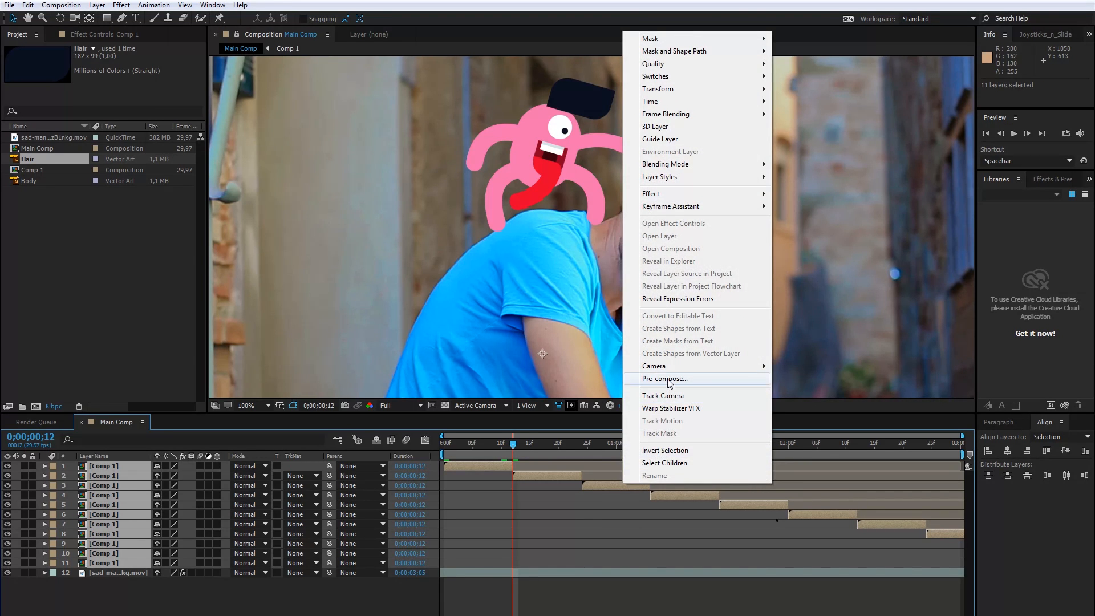
{"action": "left_click", "coordinate": [664, 379]}
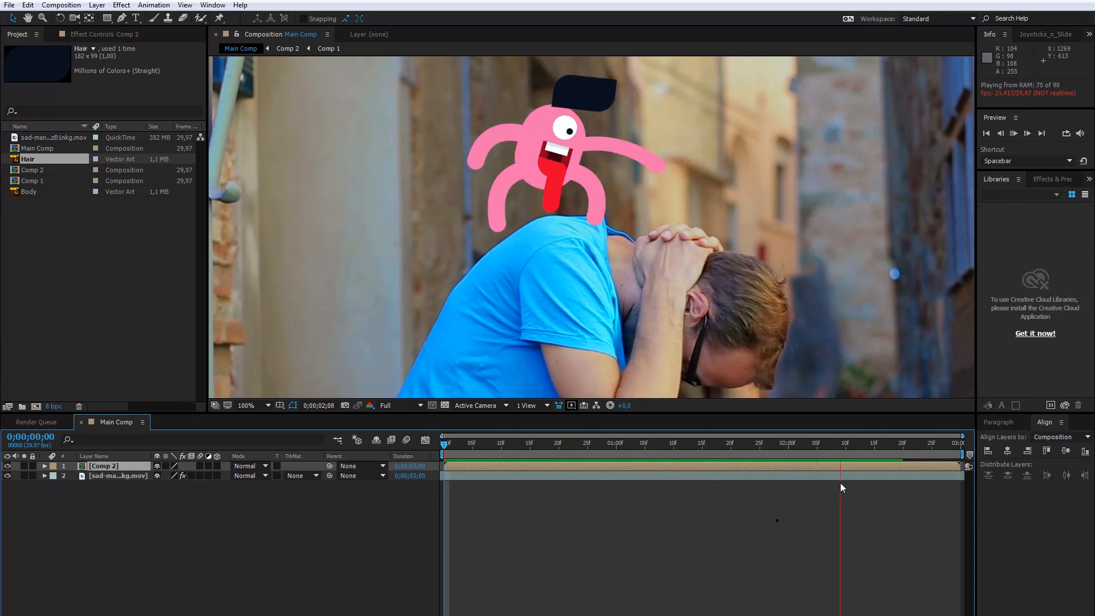
Keyframe Comp 2's position and rotation at the frames where the man moves, checking it follows his shoulder
{"action": "left_click", "coordinate": [442, 443]}
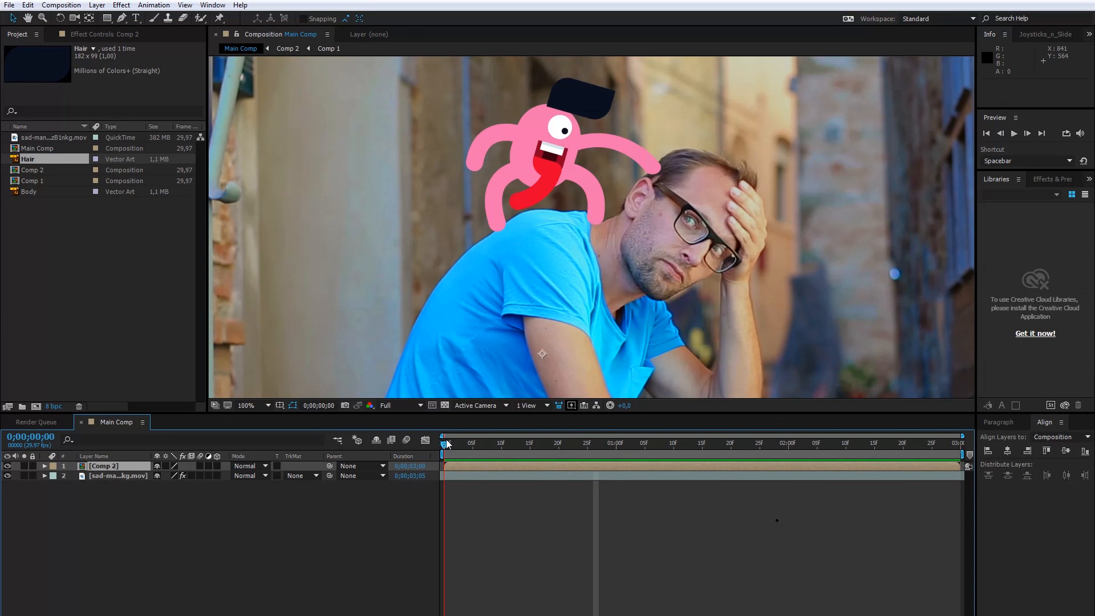
{"action": "mouse_move", "coordinate": [599, 447]}
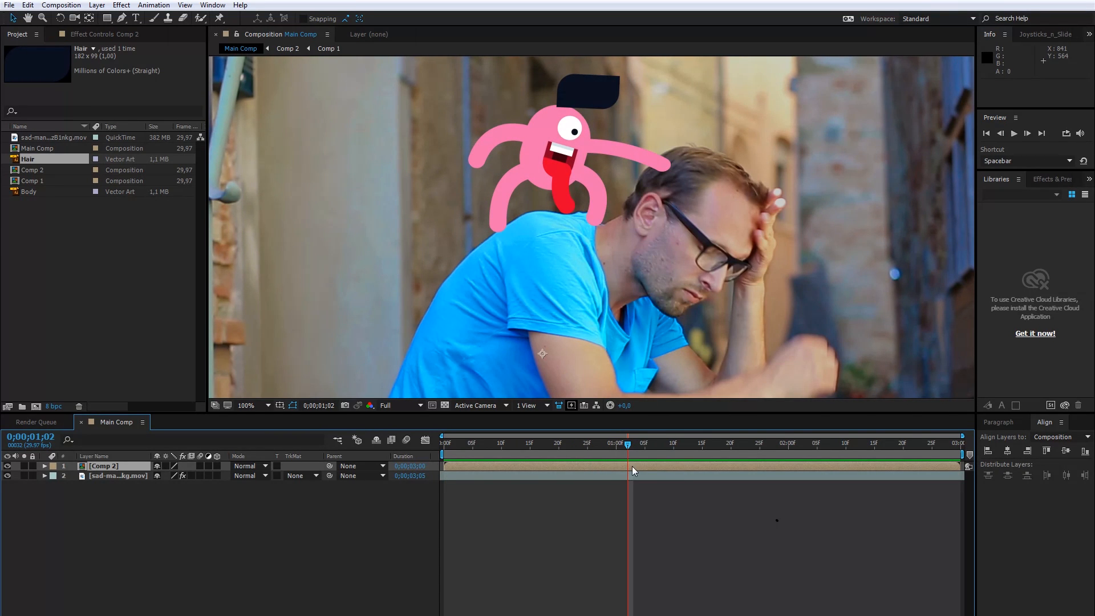
{"action": "left_click", "coordinate": [44, 465]}
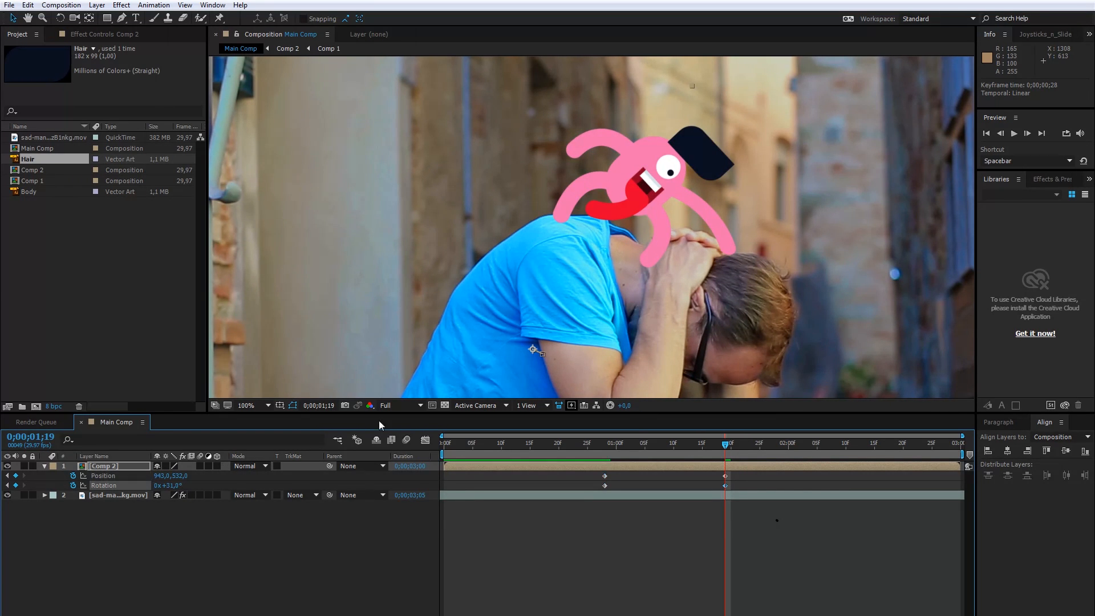
{"action": "left_click", "coordinate": [637, 444]}
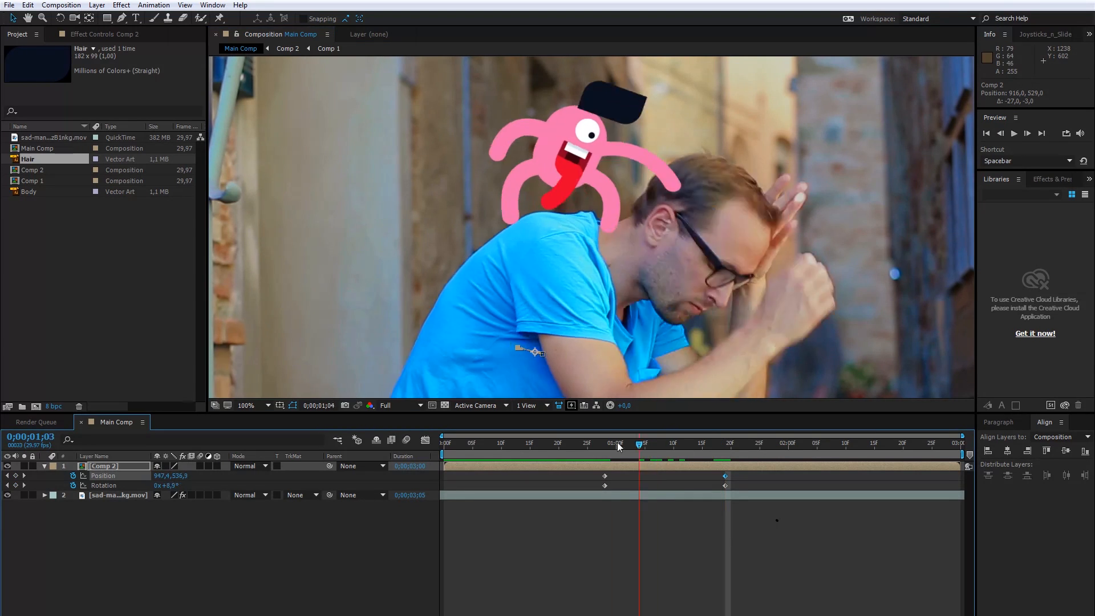
{"action": "left_click", "coordinate": [673, 443]}
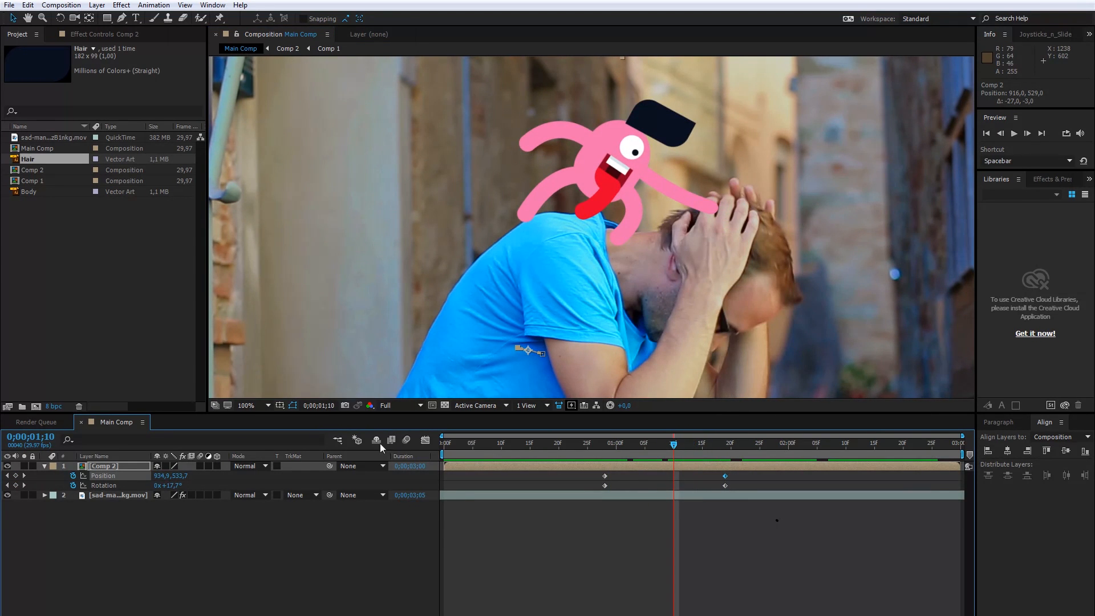